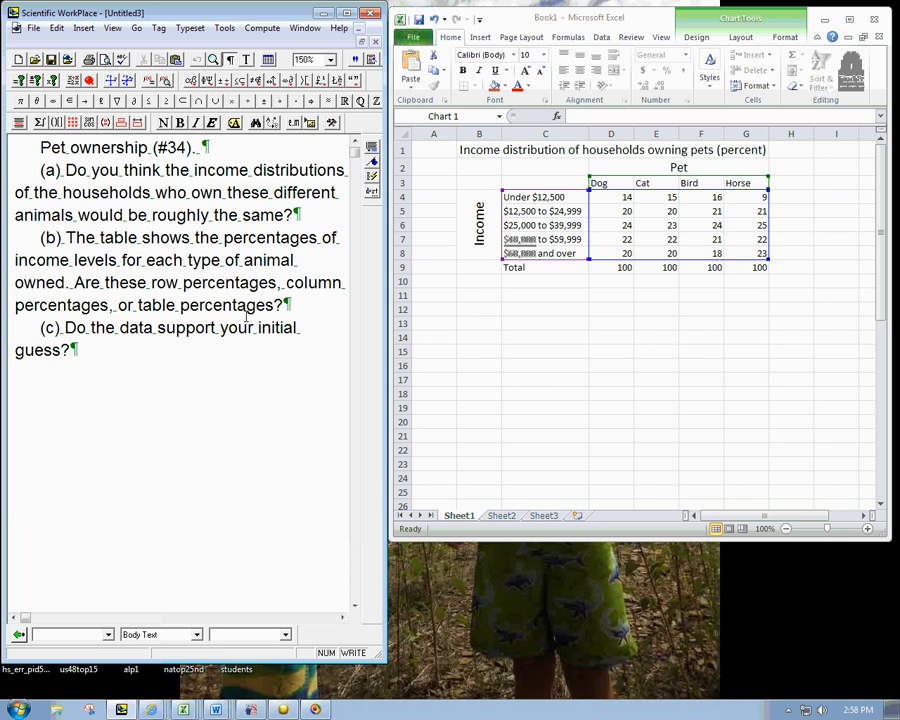
{"action": "mouse_move", "coordinate": [428, 206]}
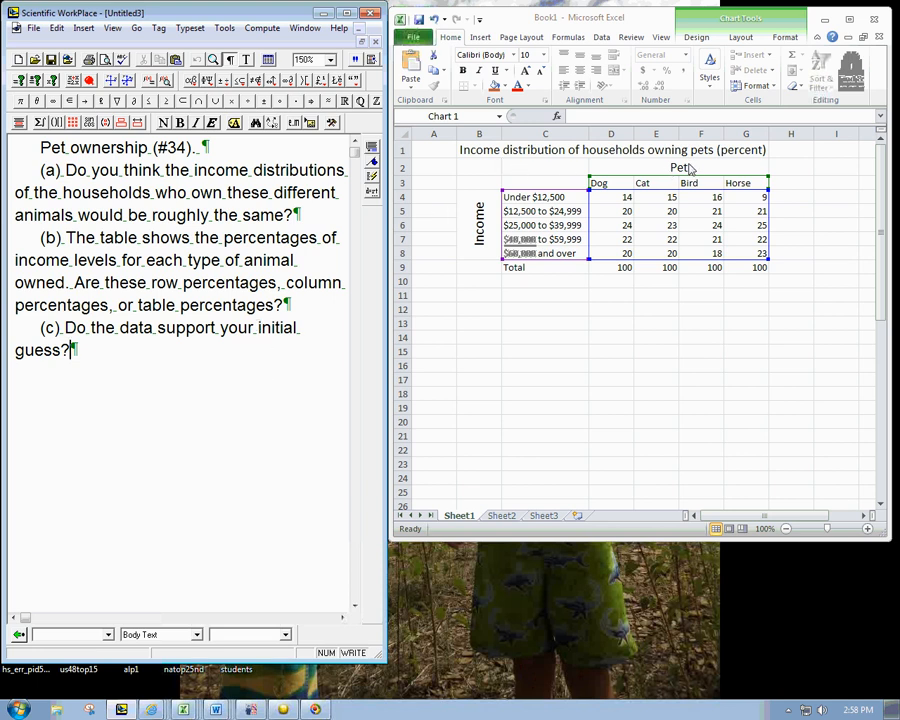
{"action": "mouse_move", "coordinate": [150, 170]}
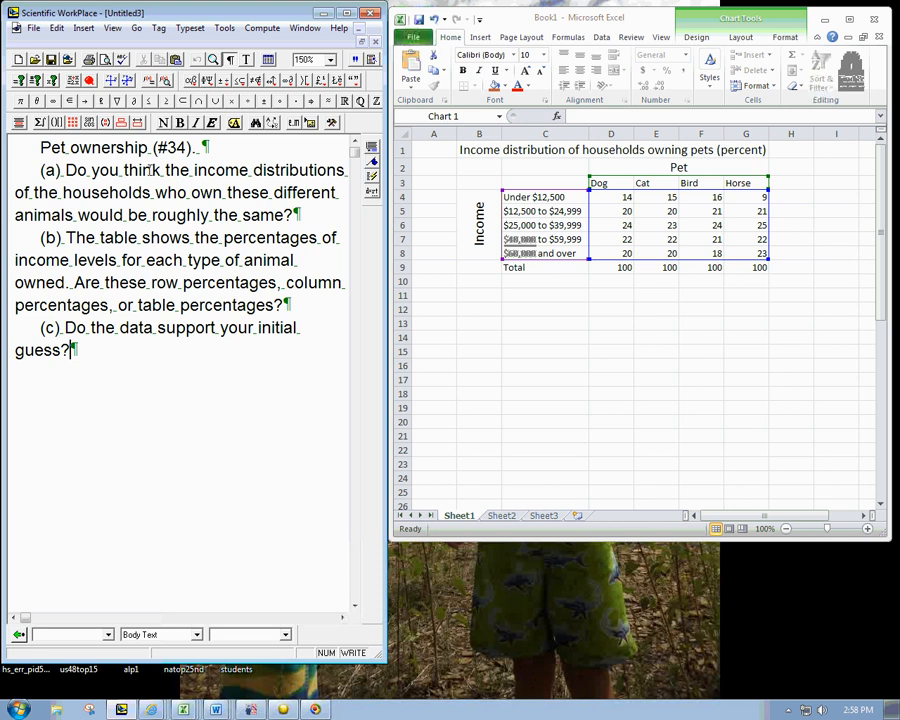
{"action": "mouse_move", "coordinate": [230, 250]}
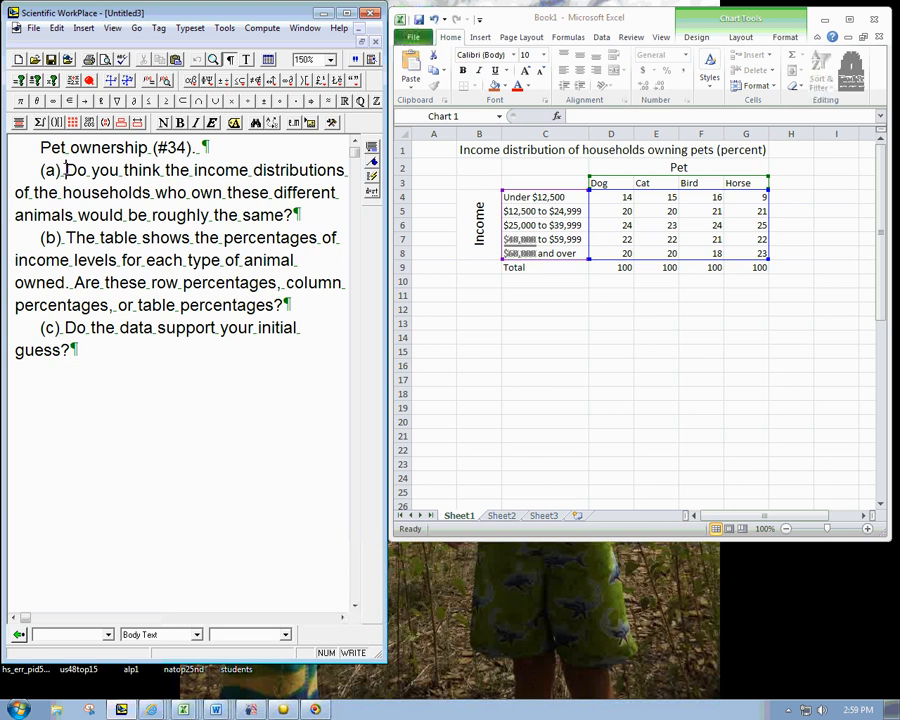
Step: Select the wording of question (a) about pet owners' income distributions
{"action": "left_click_drag", "start_coordinate": [64, 170], "coordinate": [292, 216]}
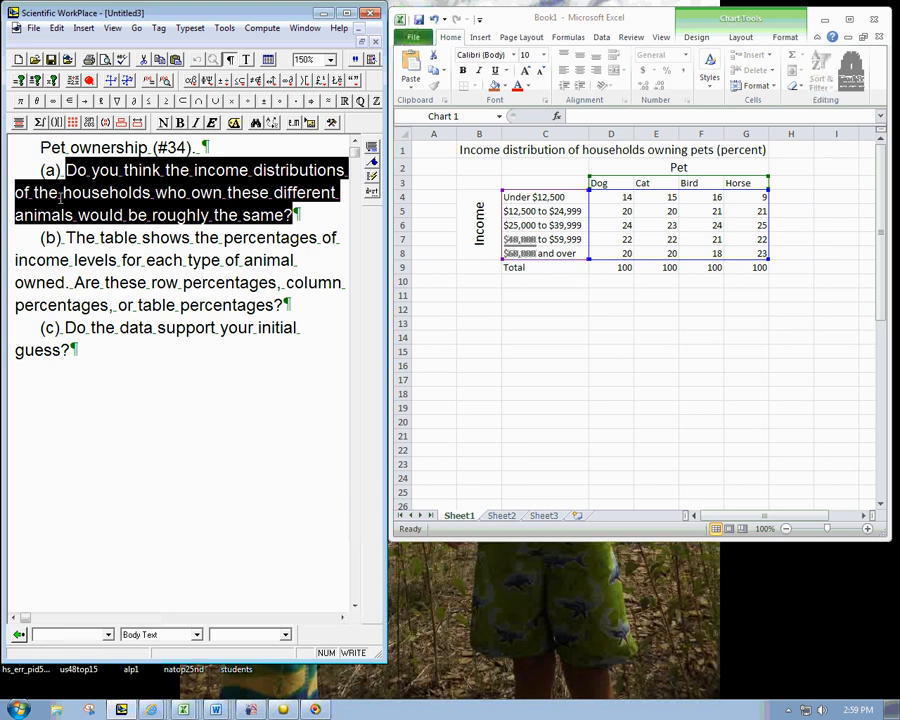
{"action": "mouse_move", "coordinate": [452, 192]}
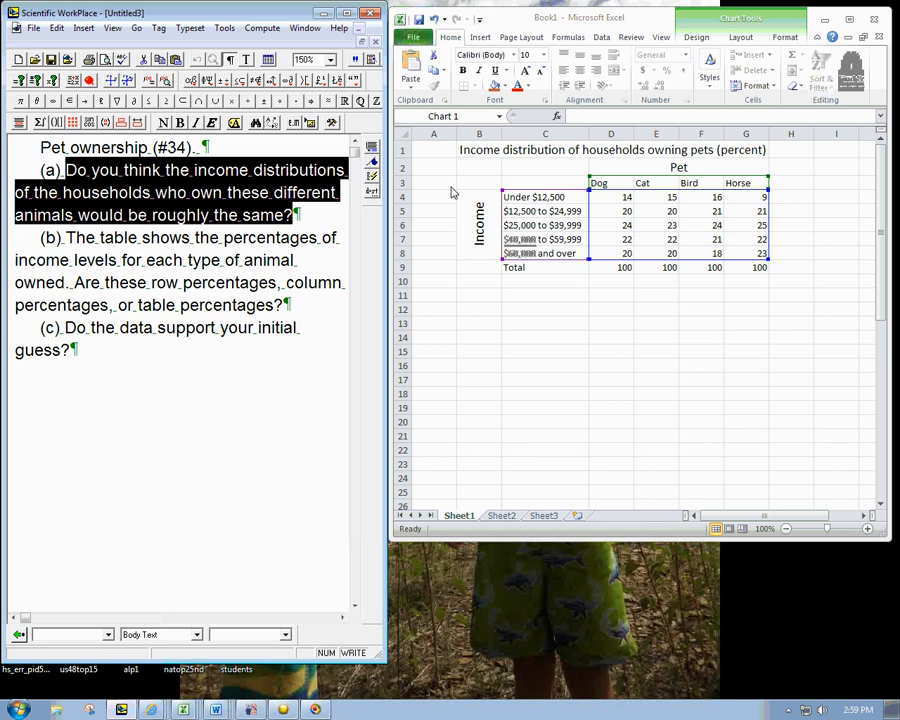
{"action": "mouse_move", "coordinate": [210, 252]}
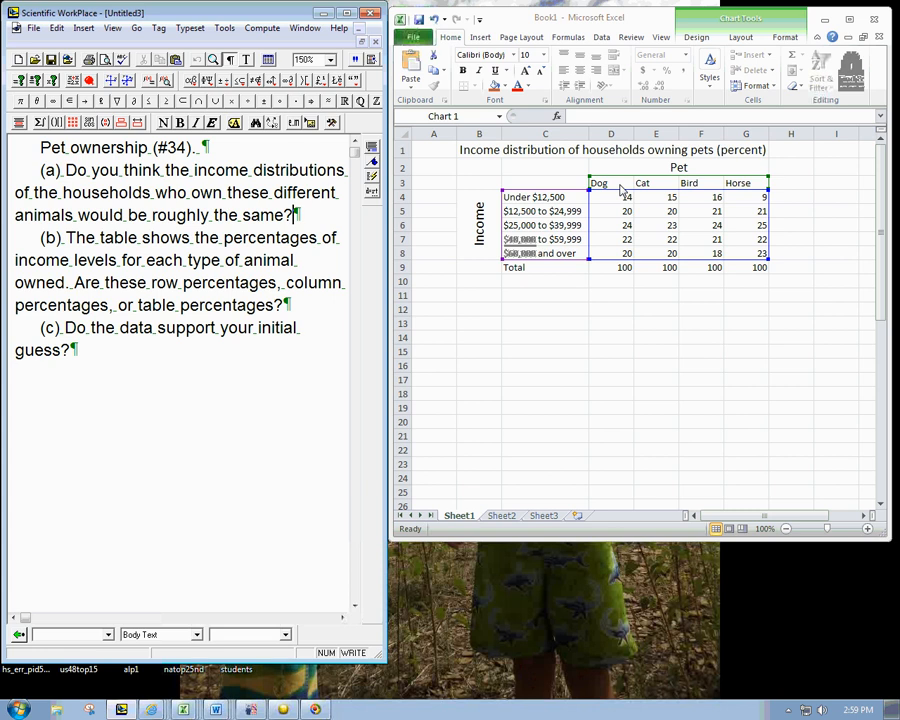
{"action": "mouse_move", "coordinate": [656, 186]}
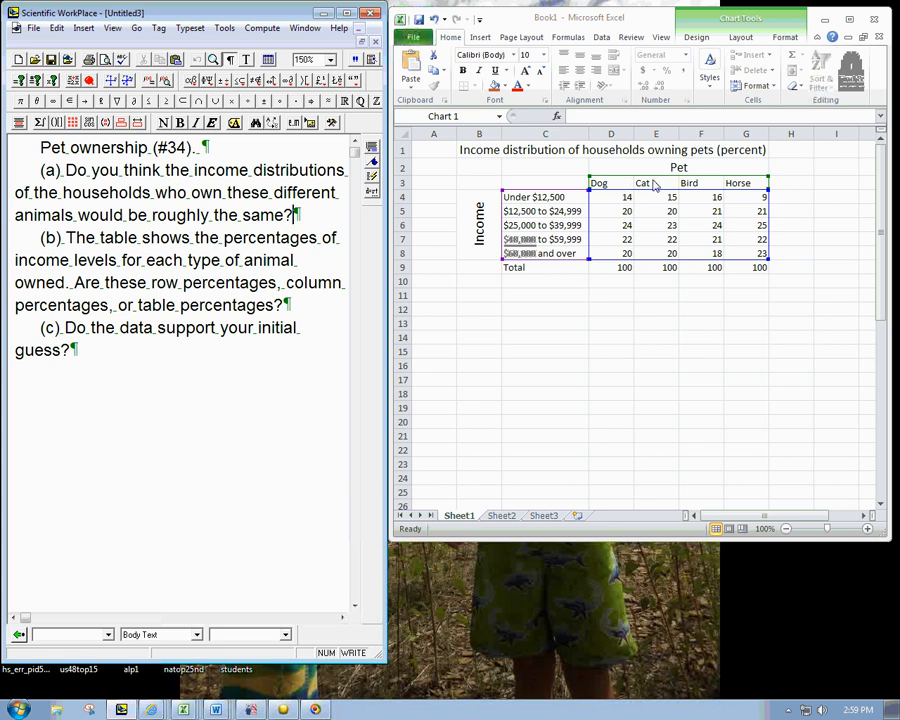
{"action": "mouse_move", "coordinate": [756, 186]}
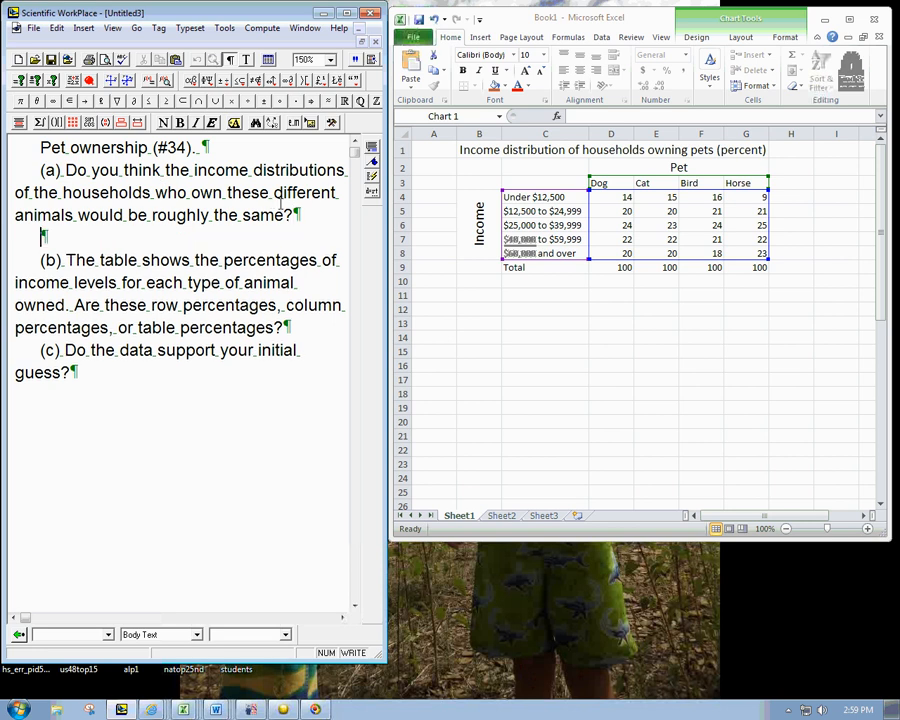
Step: Write the answer: 'No, since horses are expensive. Low-income households should be under-represented in the "horse" column.'
{"action": "type", "text": "No, sin"}
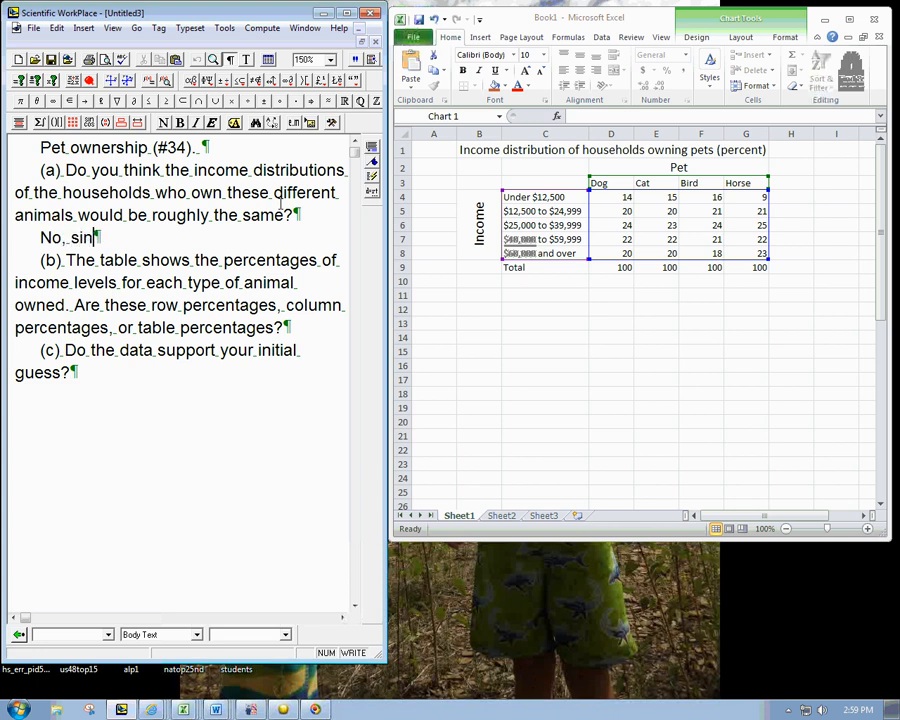
{"action": "type", "text": "ce"}
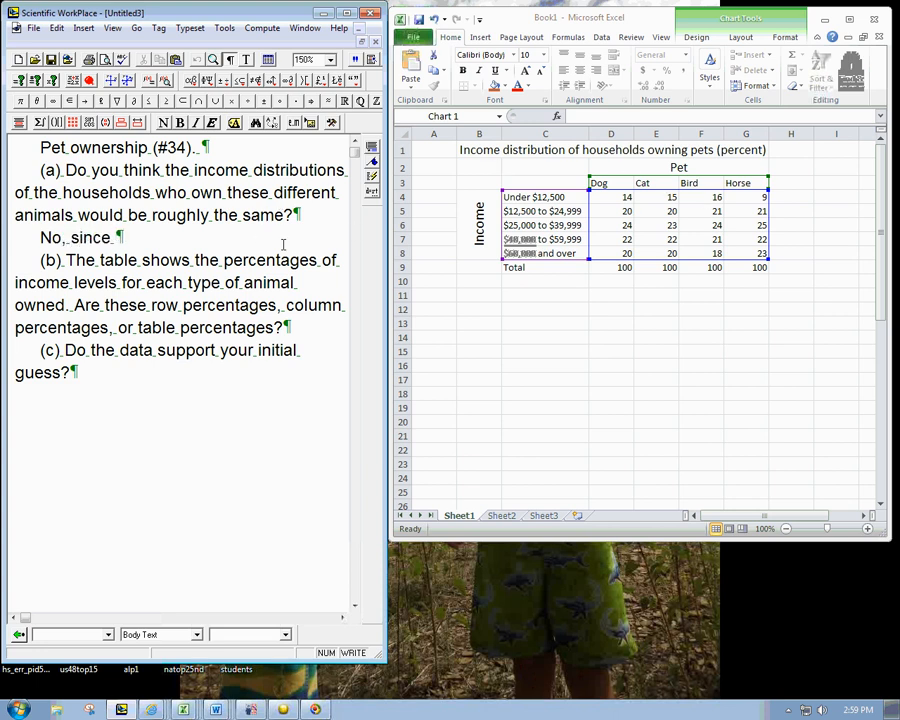
{"action": "type", "text": "hors"}
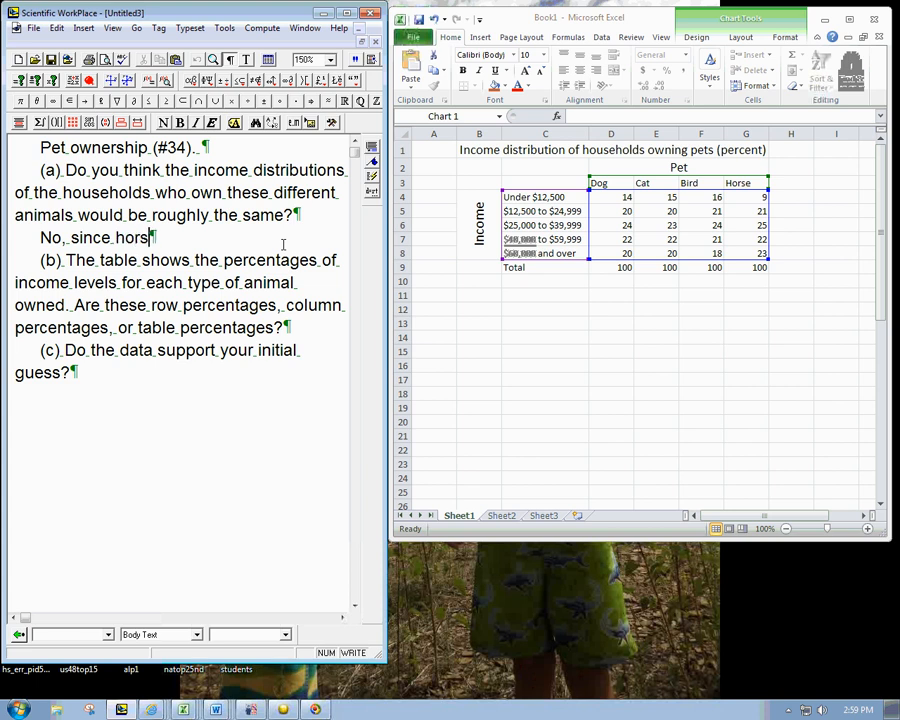
{"action": "type", "text": "s are ex"}
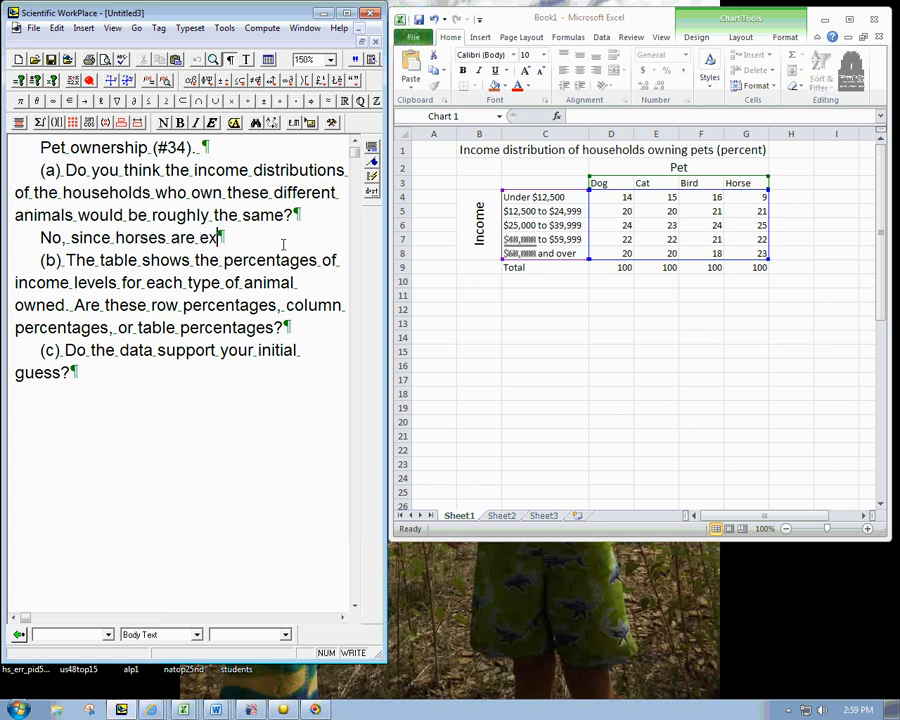
{"action": "type", "text": "pensive."}
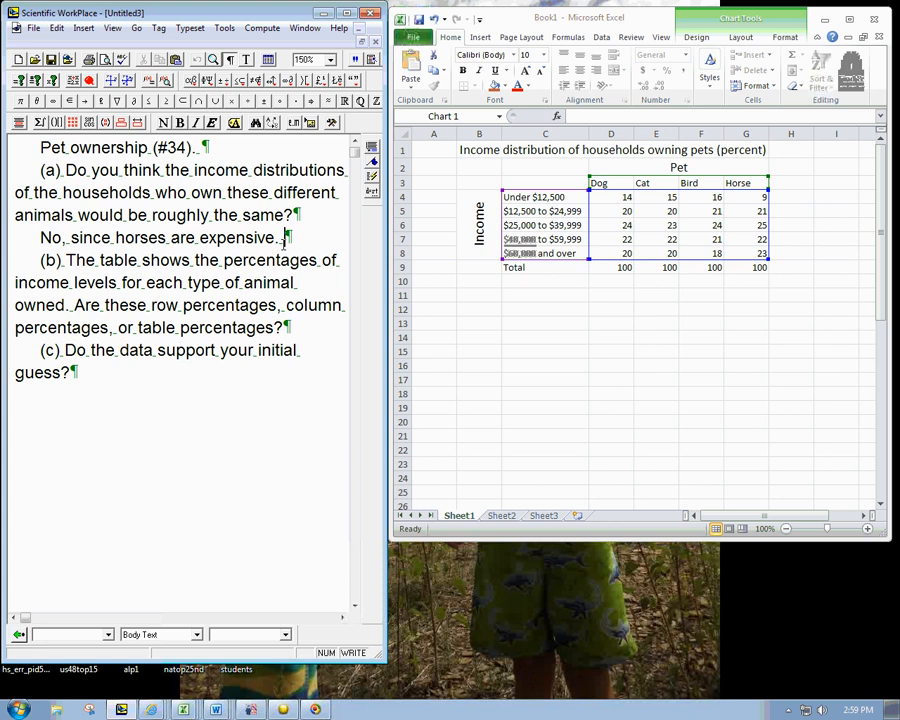
{"action": "type", "text": "Low-income"}
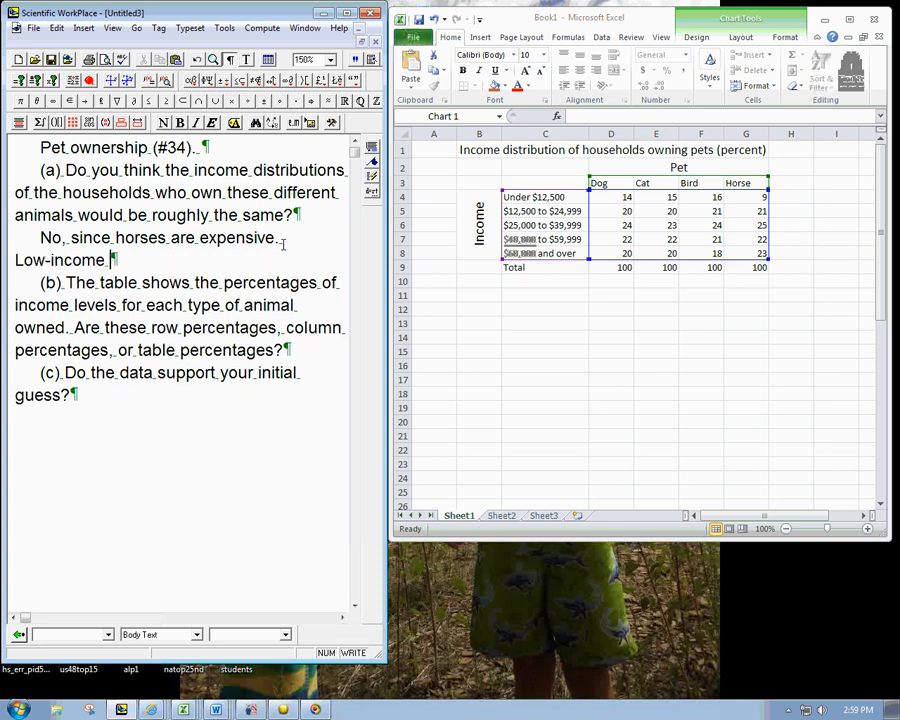
{"action": "type", "text": "household"}
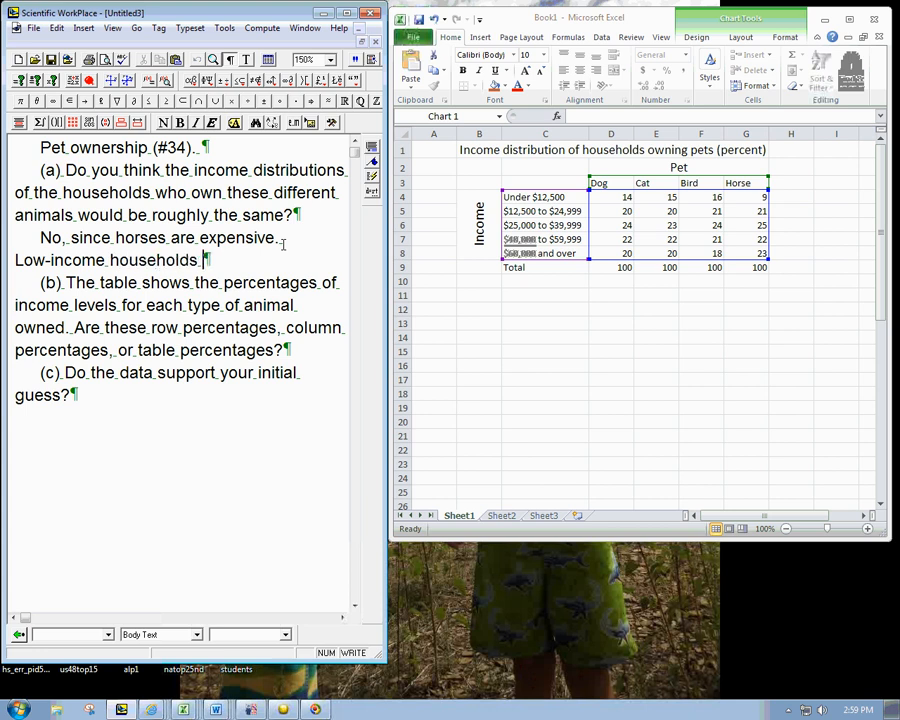
{"action": "type", "text": "should be under-rep"}
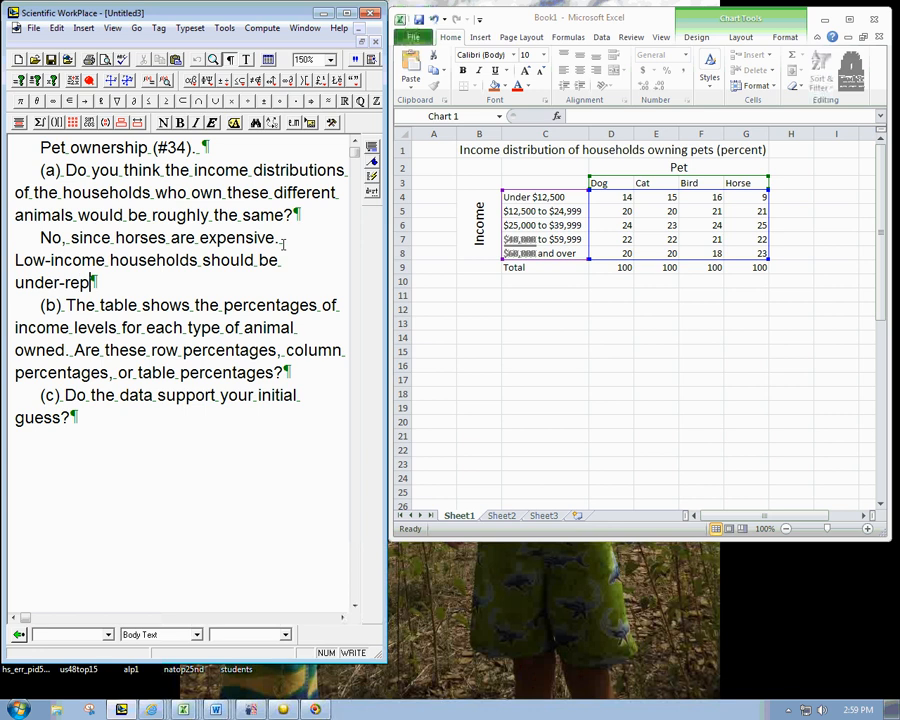
{"action": "type", "text": "resente"}
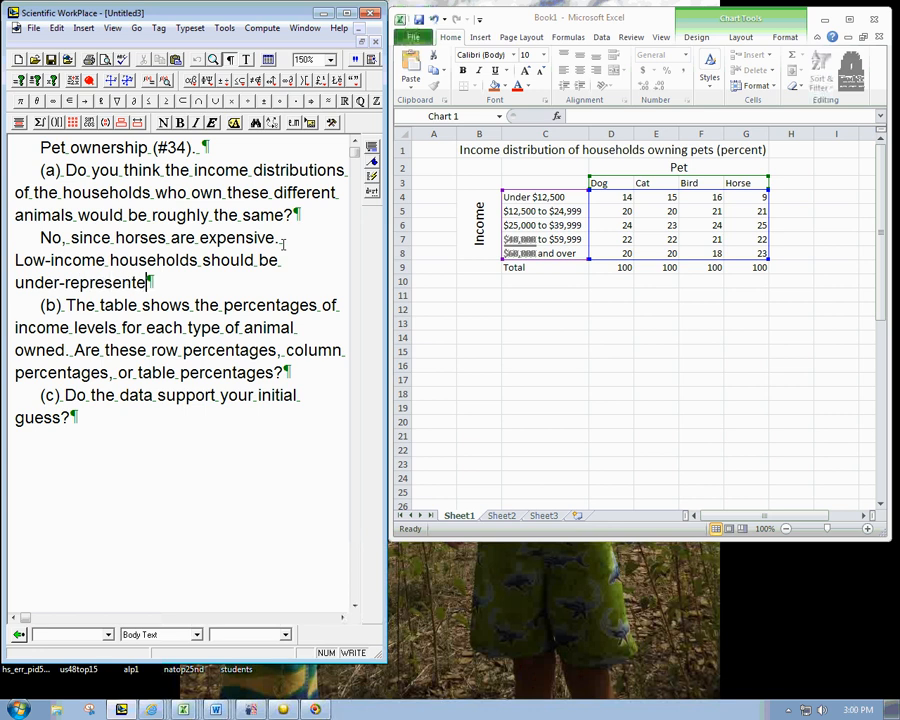
{"action": "type", "text": "in the"}
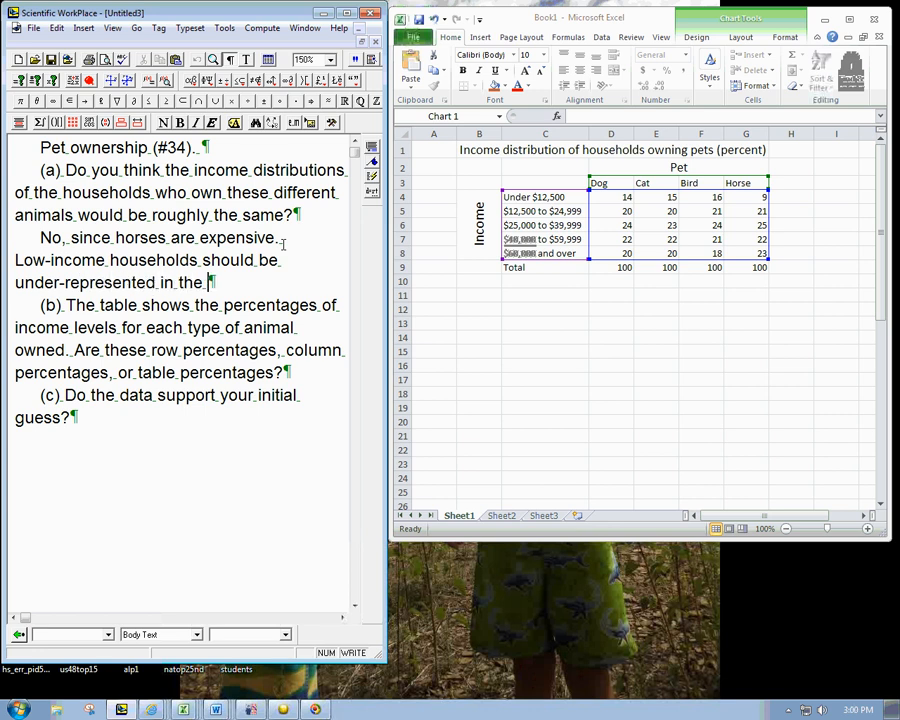
{"action": "type", "text": "\"horse"}
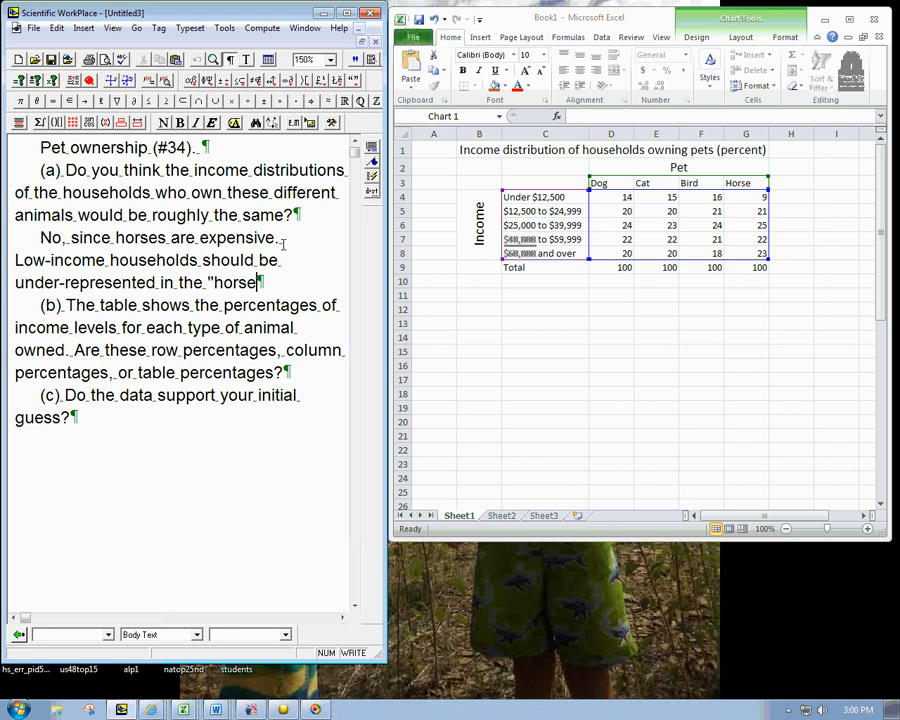
{"action": "type", "text": "column"}
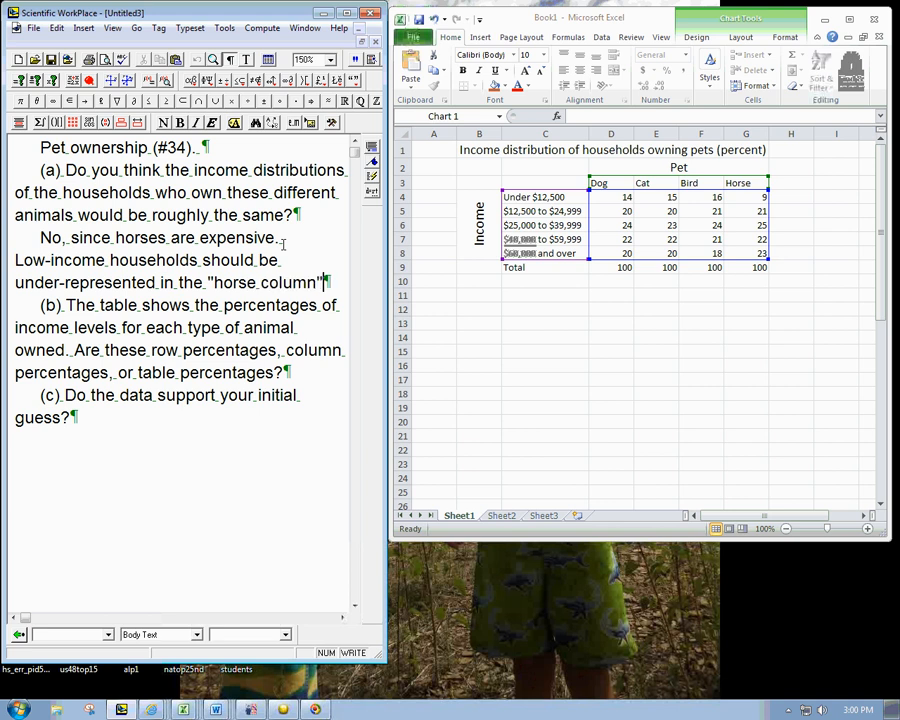
{"action": "key", "text": "Backspace"}
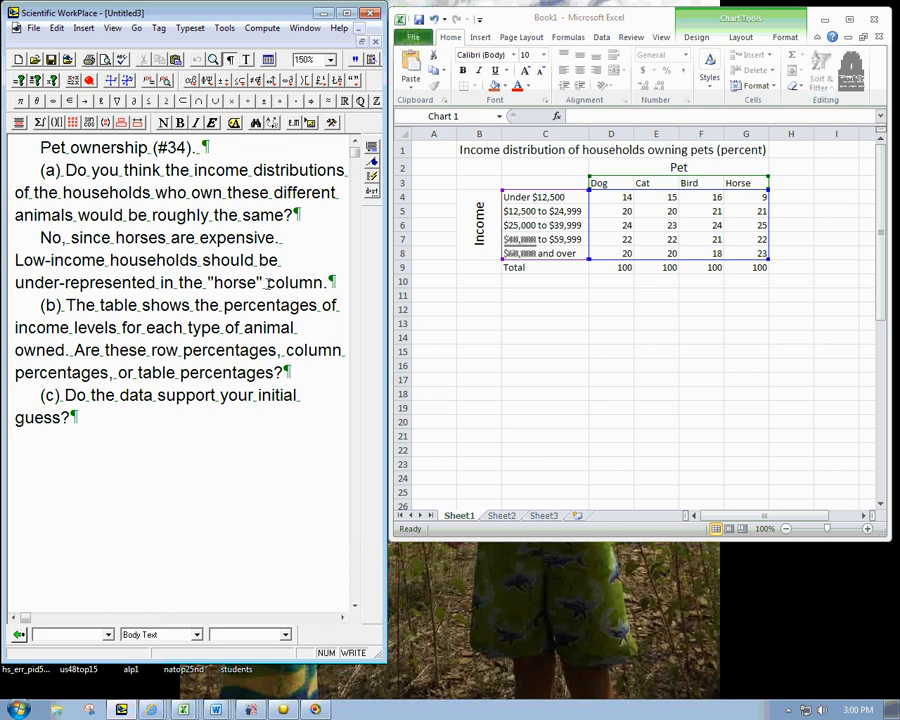
{"action": "left_click", "coordinate": [328, 282]}
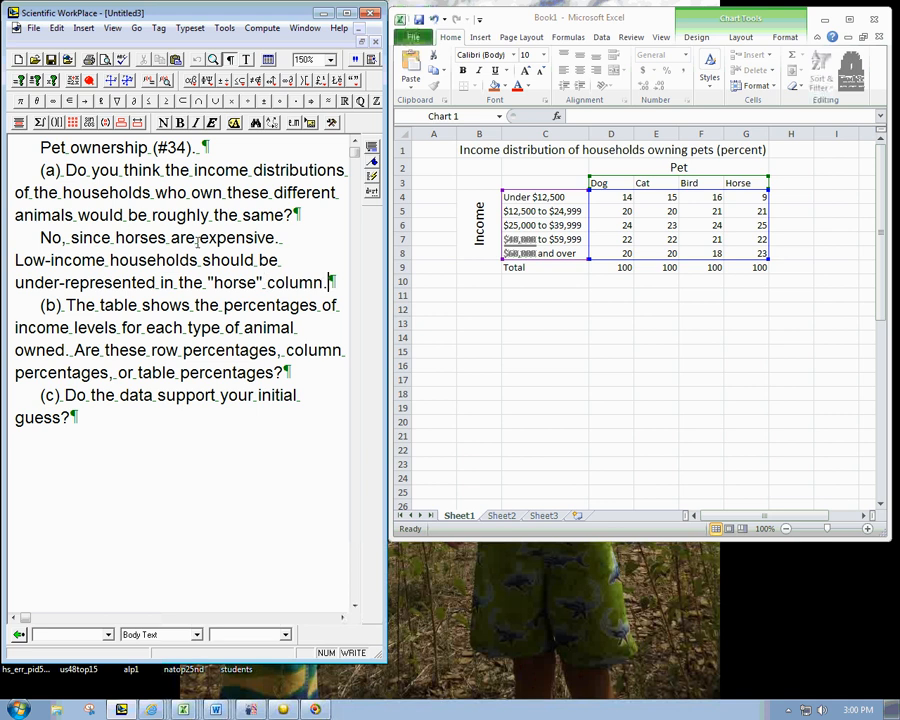
{"action": "mouse_move", "coordinate": [304, 300]}
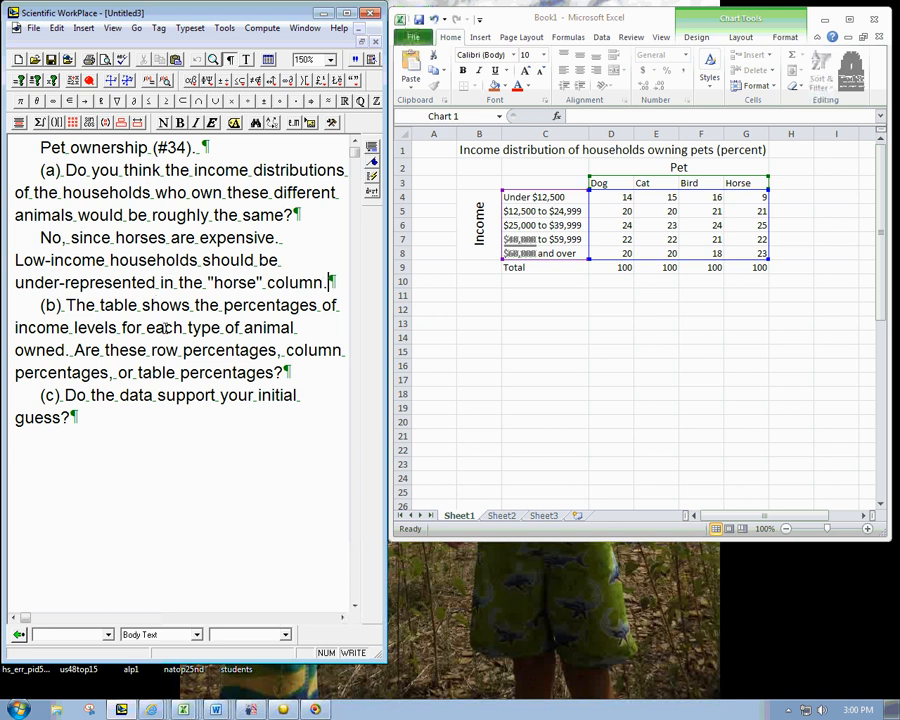
{"action": "mouse_move", "coordinate": [164, 328]}
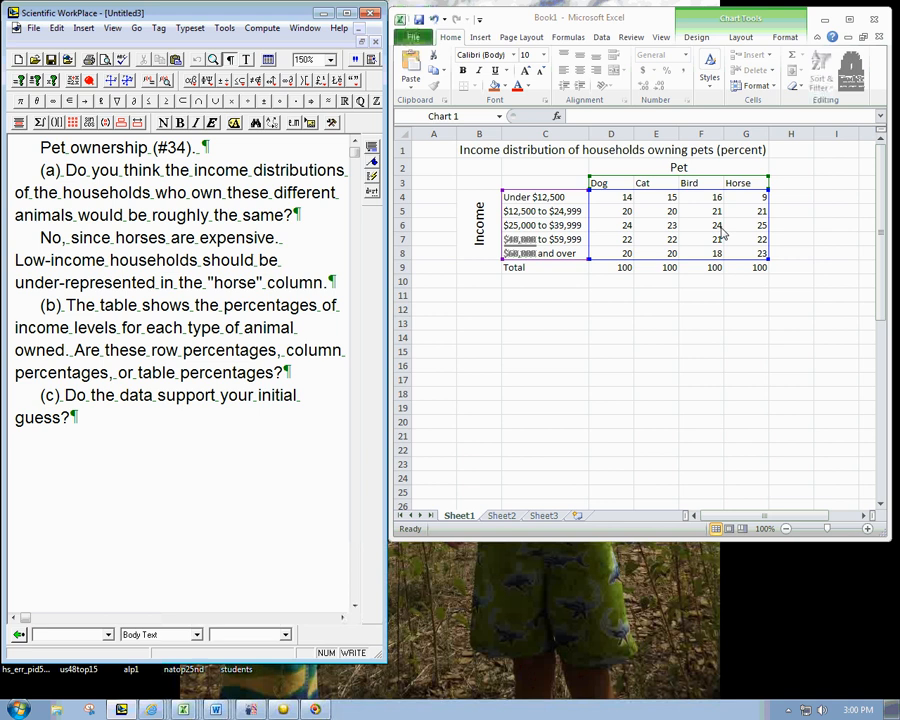
{"action": "mouse_move", "coordinate": [778, 264]}
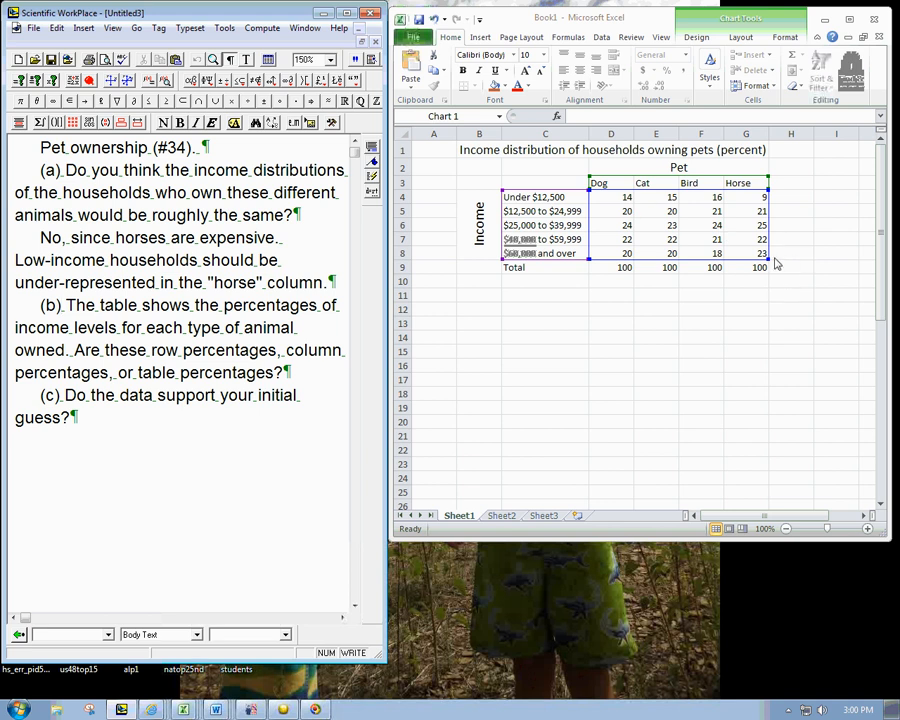
{"action": "mouse_move", "coordinate": [780, 272]}
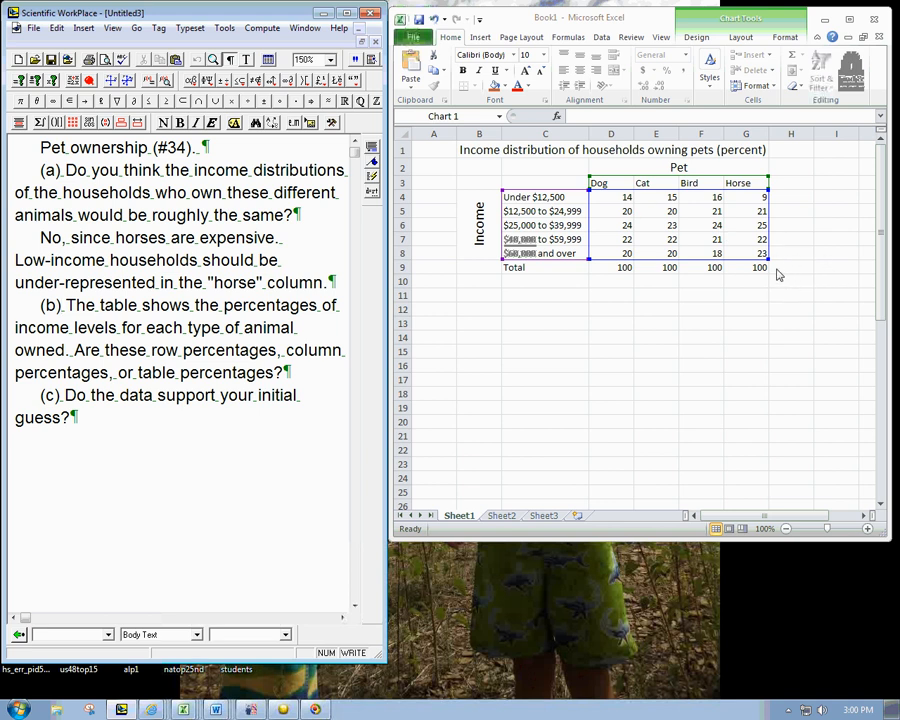
{"action": "mouse_move", "coordinate": [728, 164]}
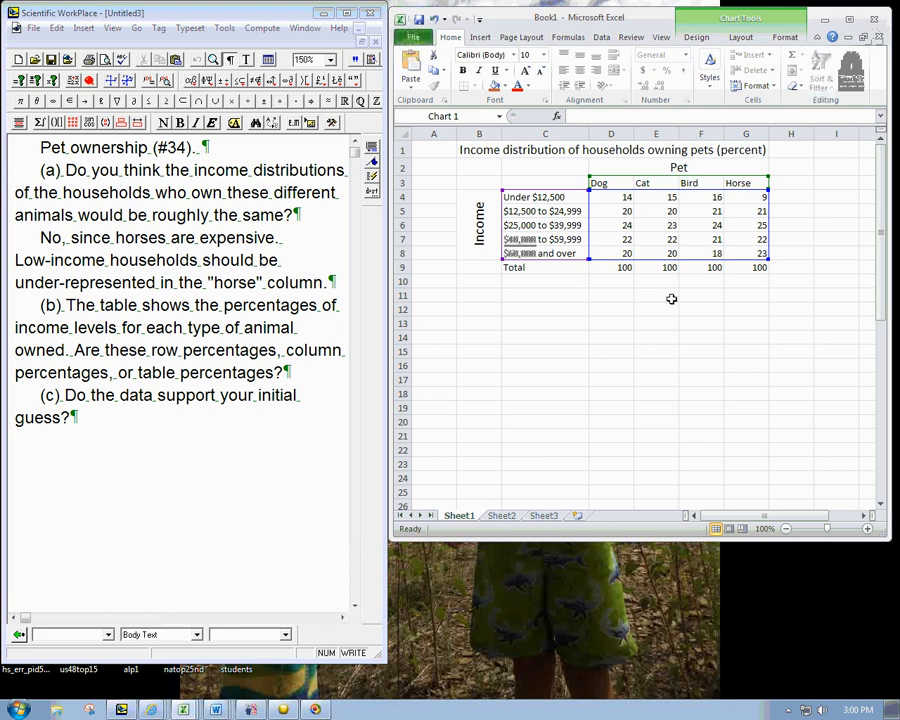
{"action": "mouse_move", "coordinate": [792, 268]}
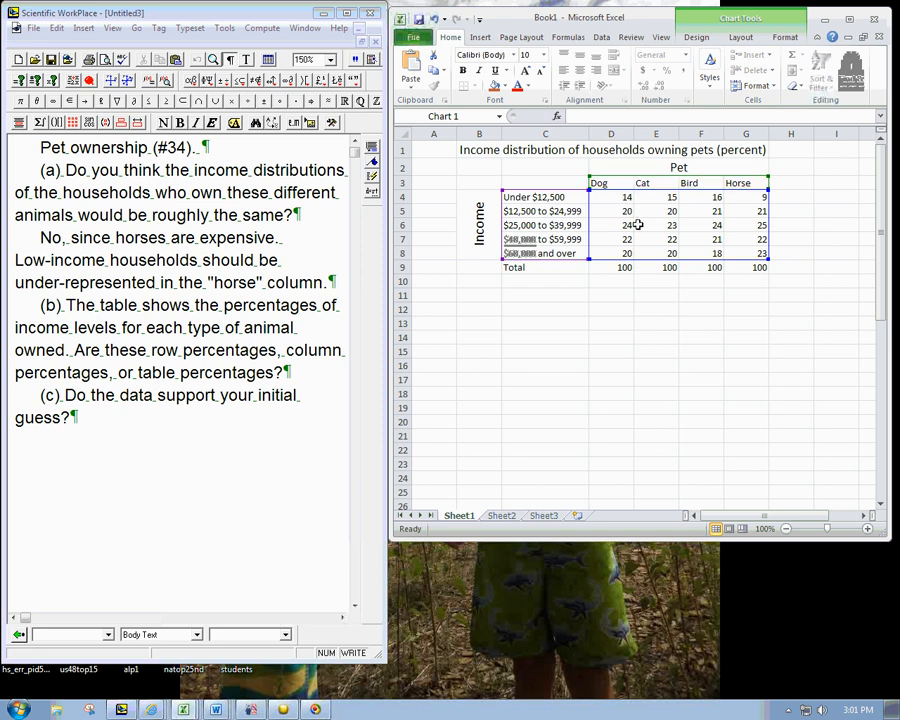
{"action": "mouse_move", "coordinate": [620, 196]}
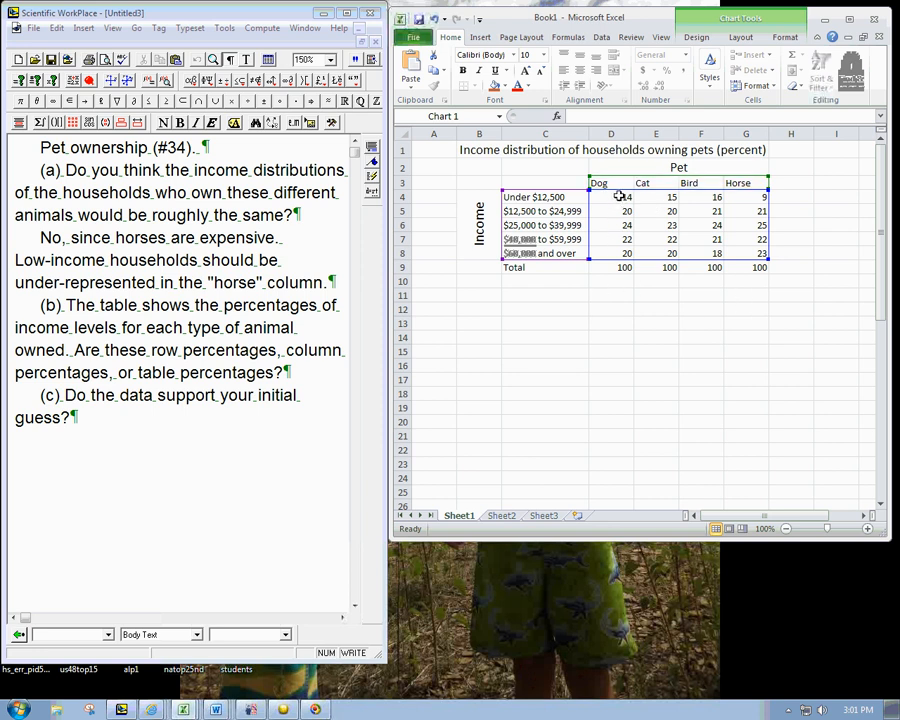
{"action": "left_click", "coordinate": [612, 268]}
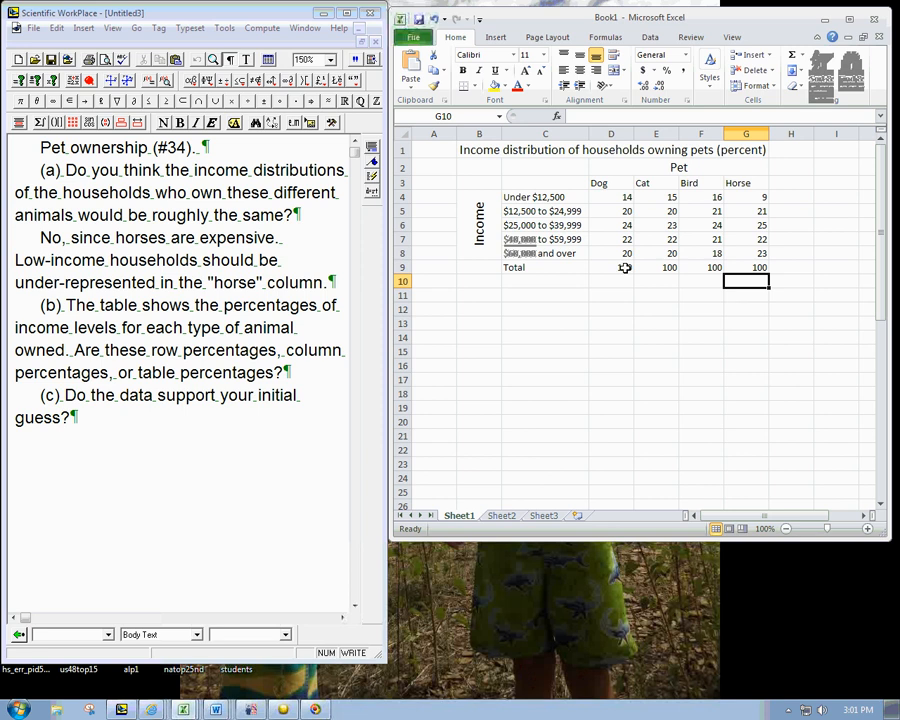
{"action": "left_click", "coordinate": [612, 196]}
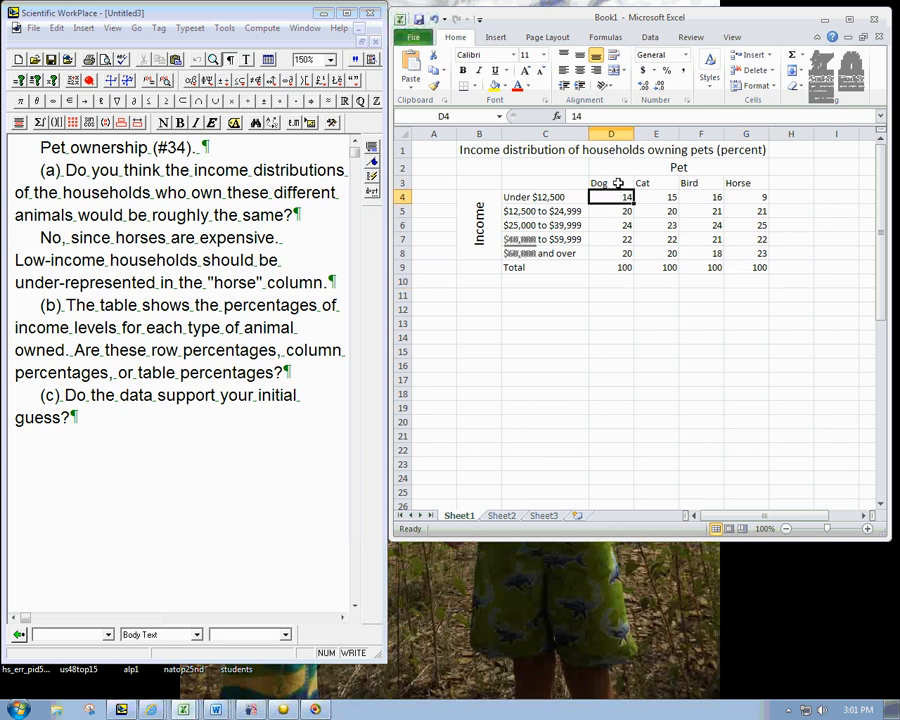
{"action": "left_click", "coordinate": [610, 182]}
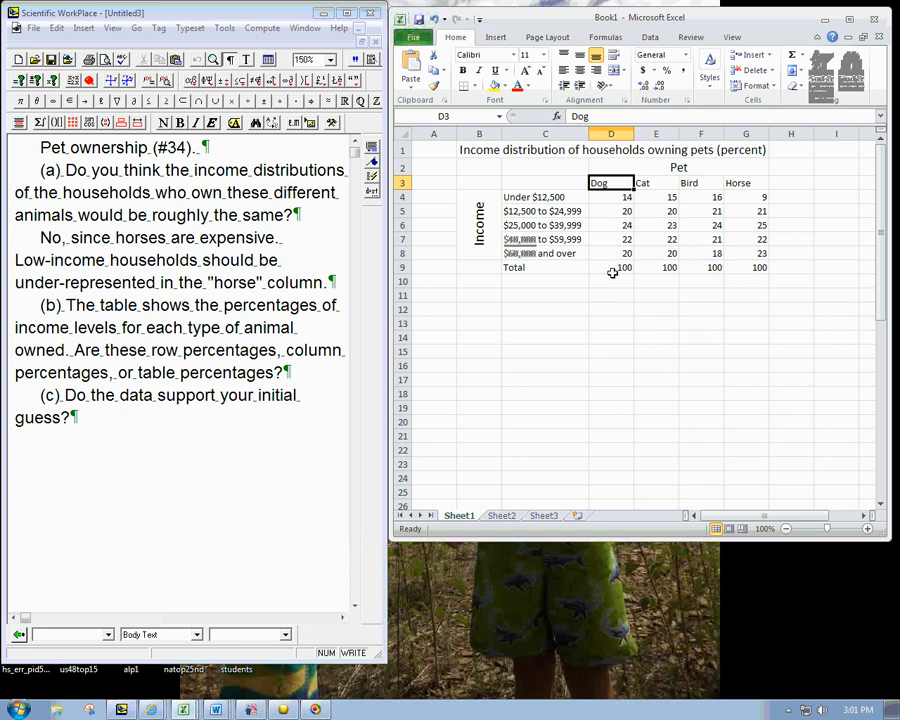
{"action": "left_click", "coordinate": [612, 268]}
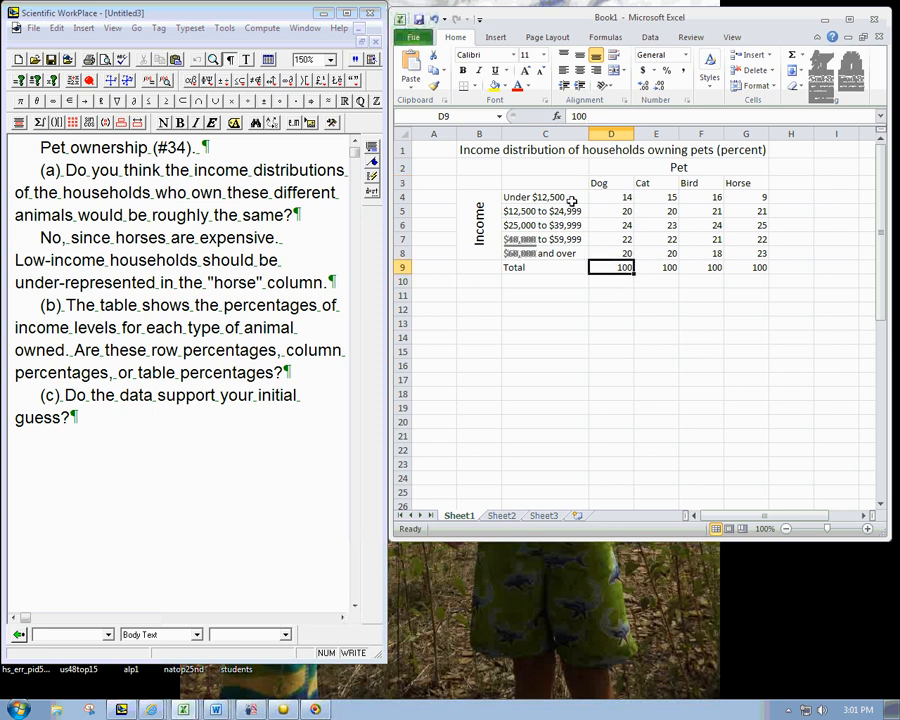
{"action": "left_click", "coordinate": [544, 240]}
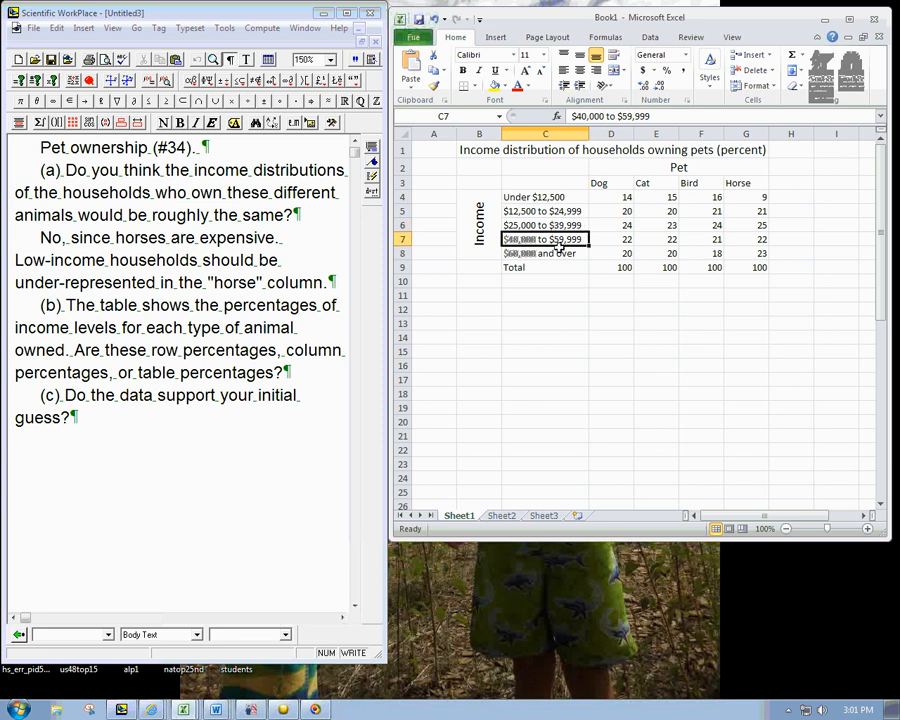
{"action": "left_click", "coordinate": [640, 182]}
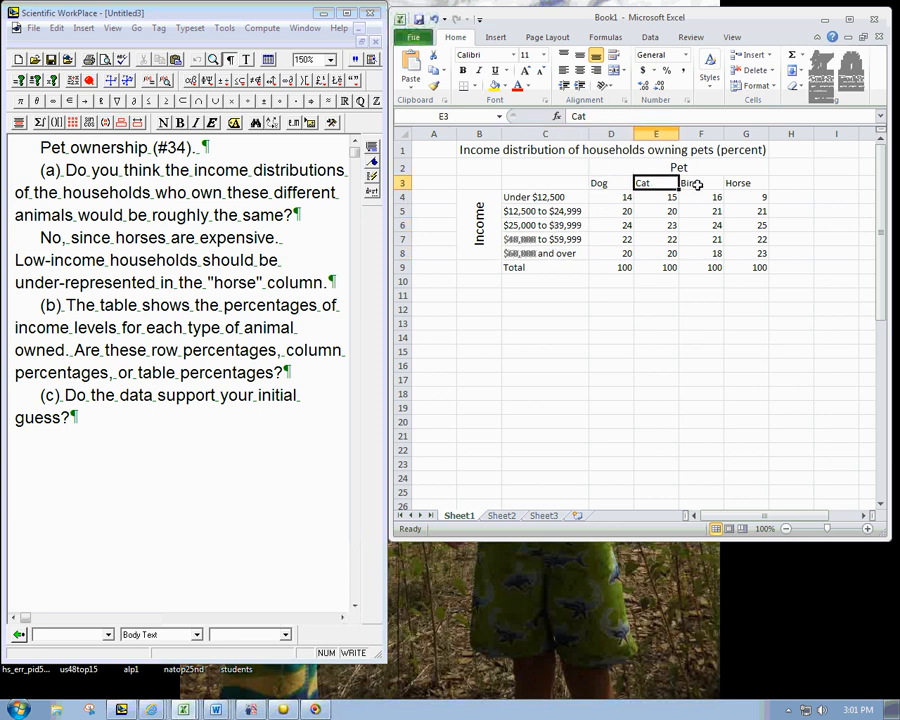
{"action": "left_click", "coordinate": [744, 182]}
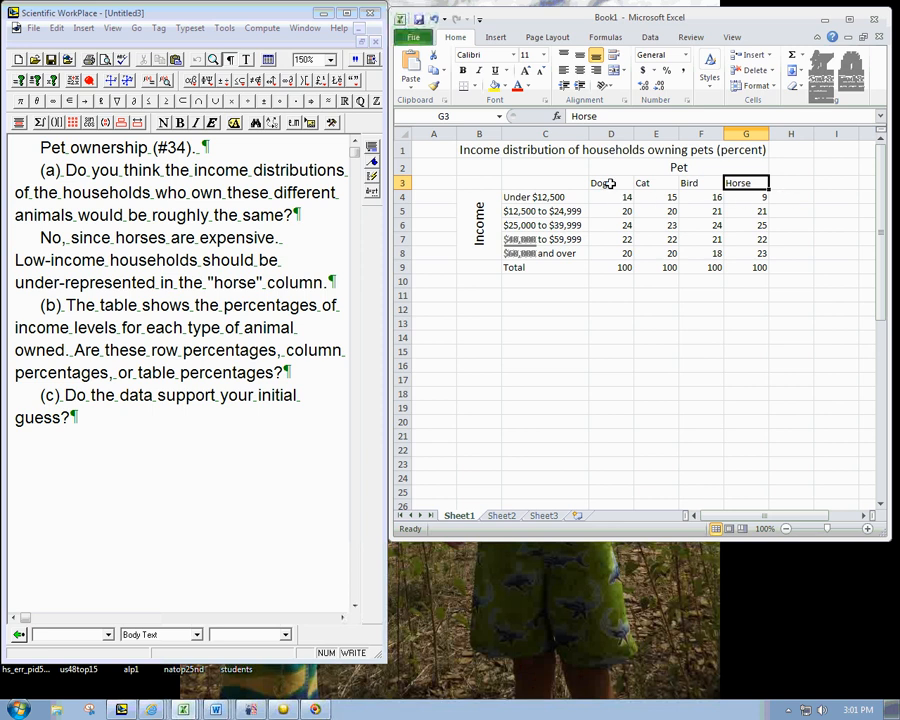
{"action": "mouse_move", "coordinate": [646, 216]}
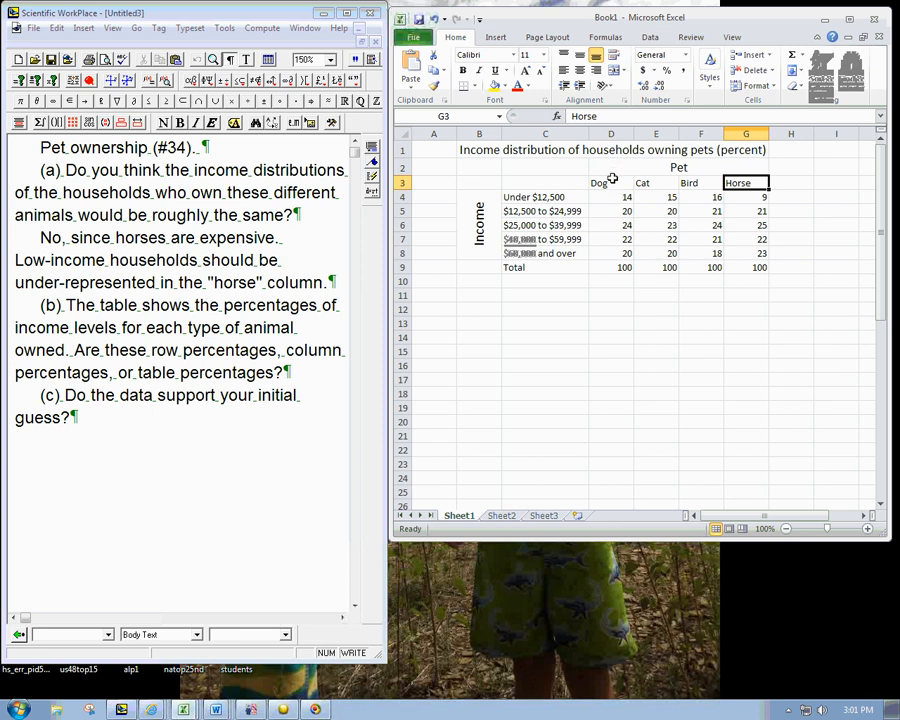
{"action": "left_click", "coordinate": [700, 182]}
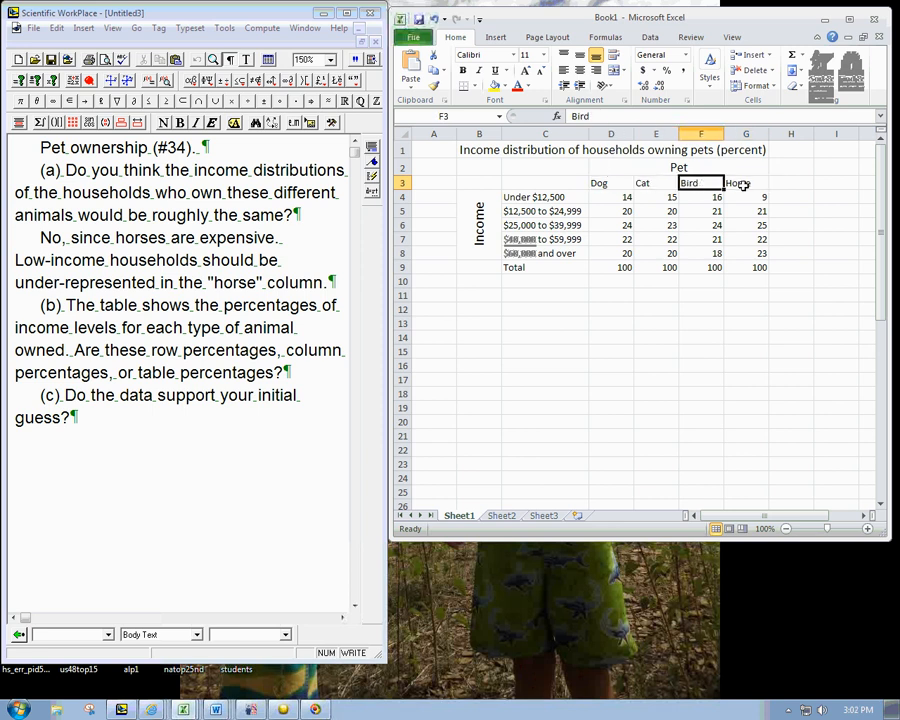
{"action": "left_click", "coordinate": [744, 182]}
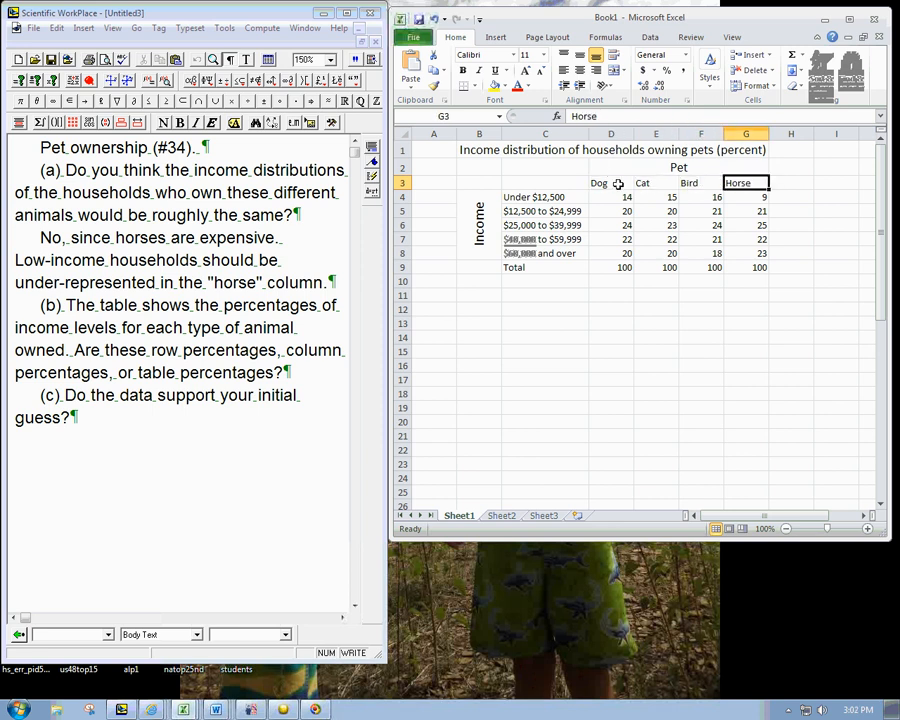
{"action": "left_click", "coordinate": [612, 182]}
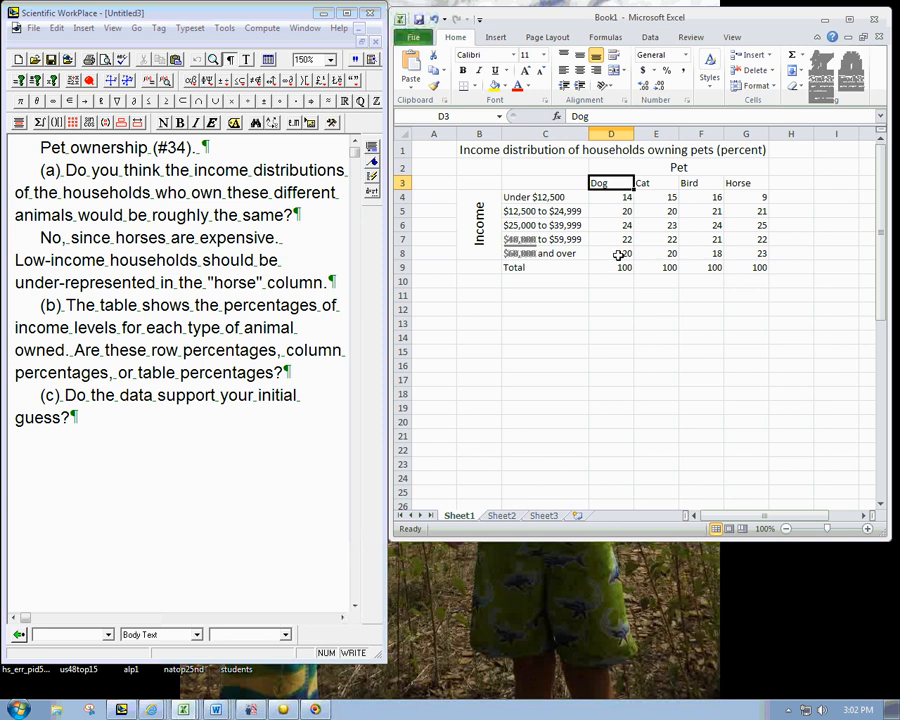
{"action": "mouse_move", "coordinate": [748, 198]}
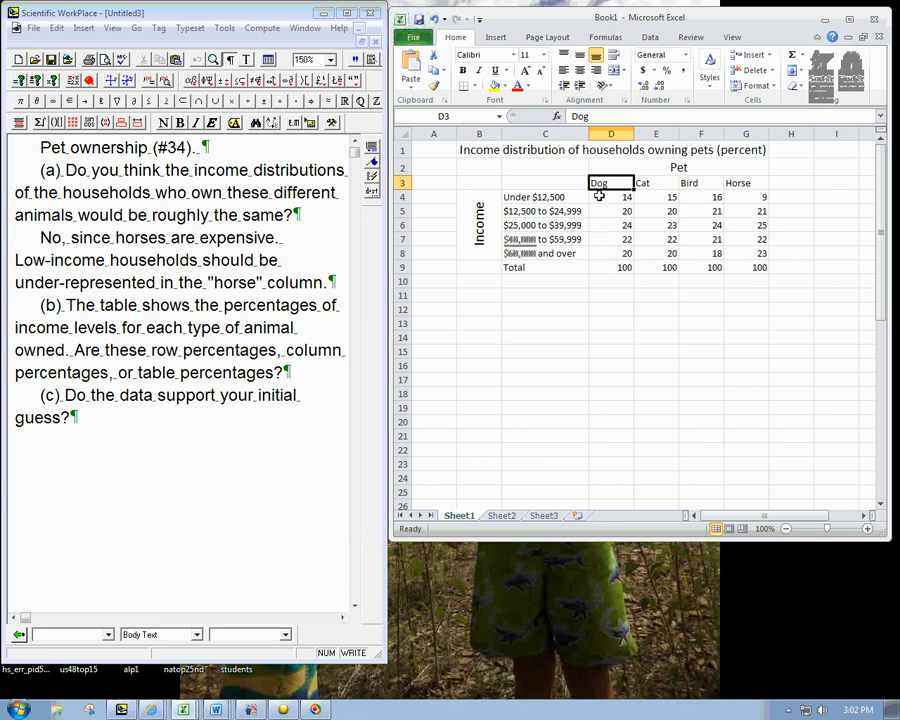
{"action": "left_click", "coordinate": [610, 196]}
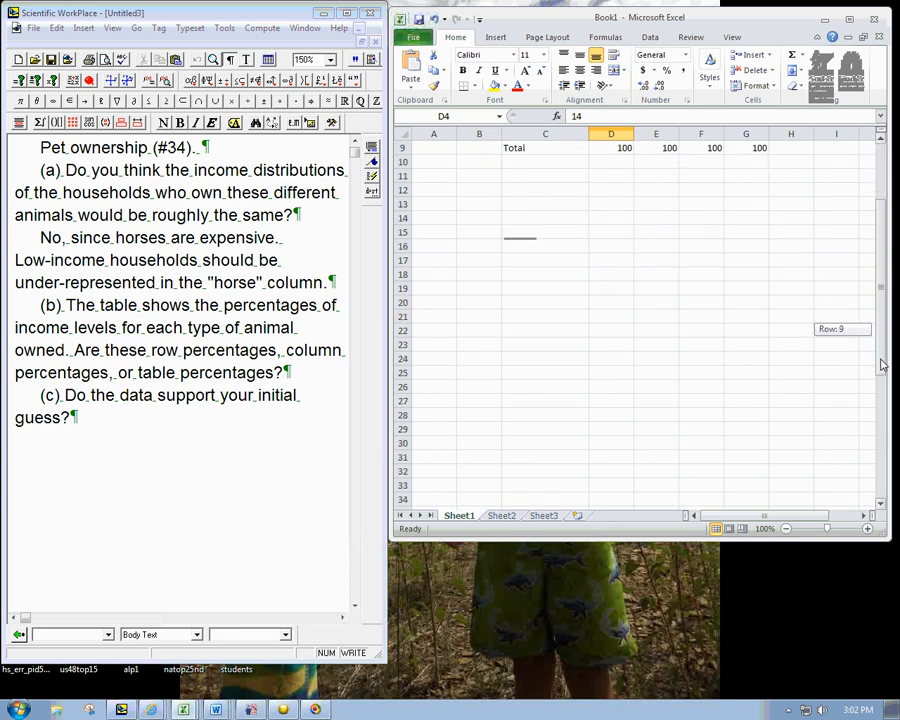
Step: Scroll down toward the Book2 workbook with the table and its stacked bar chart
{"action": "scroll", "scroll_direction": "down", "scroll_amount": 3}
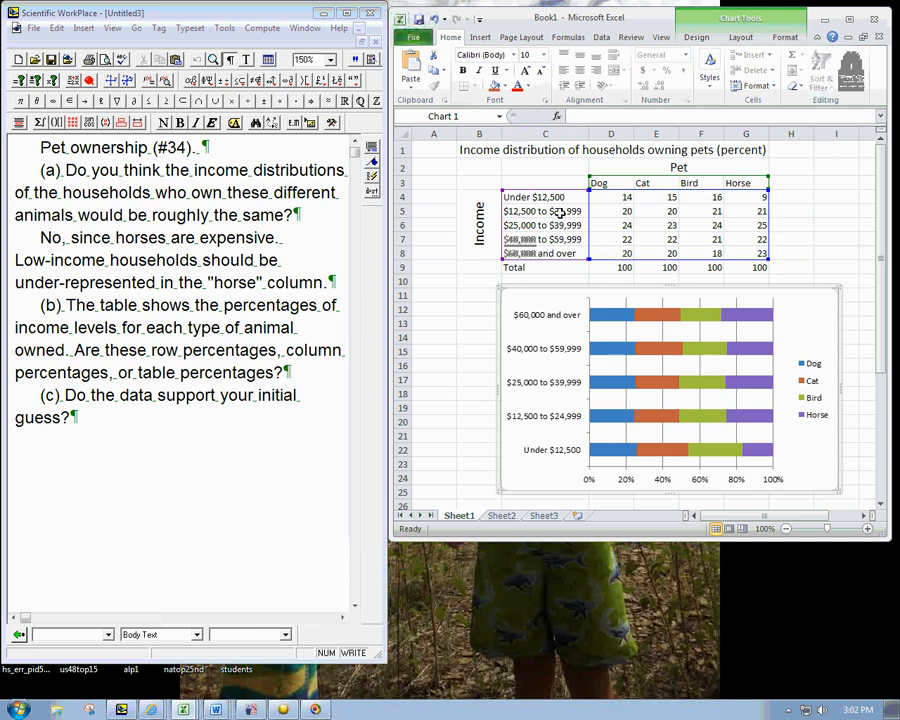
{"action": "left_click", "coordinate": [544, 196]}
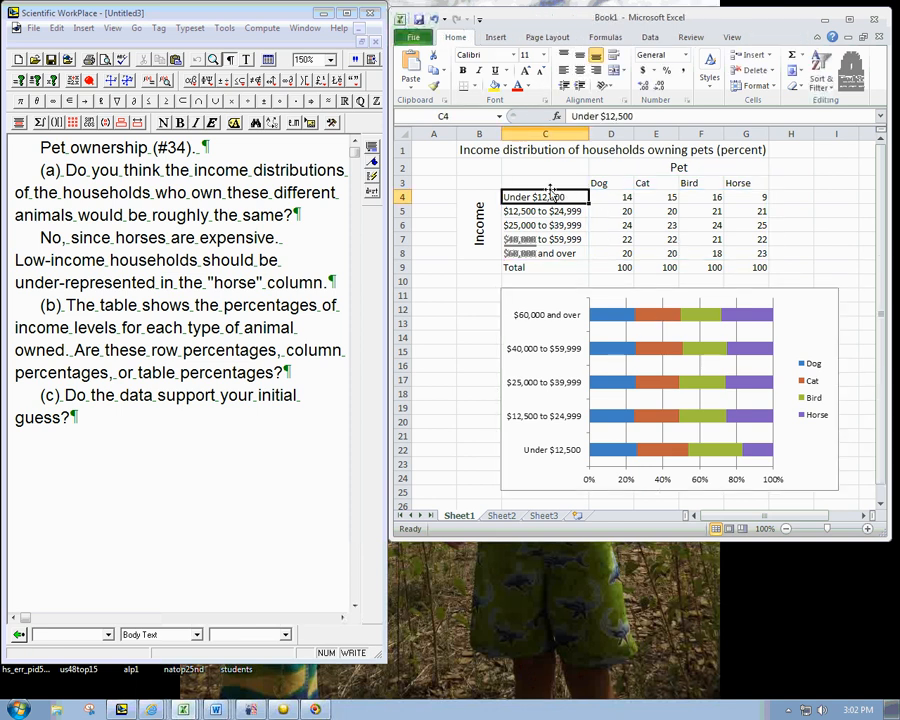
{"action": "left_click_drag", "start_coordinate": [544, 196], "coordinate": [758, 252]}
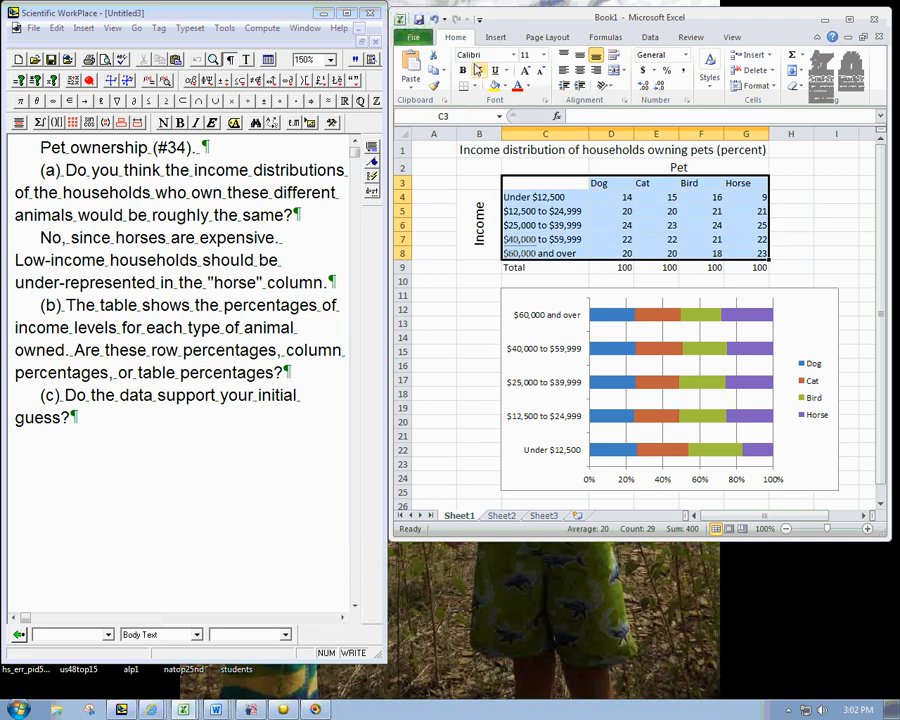
{"action": "left_click", "coordinate": [496, 36]}
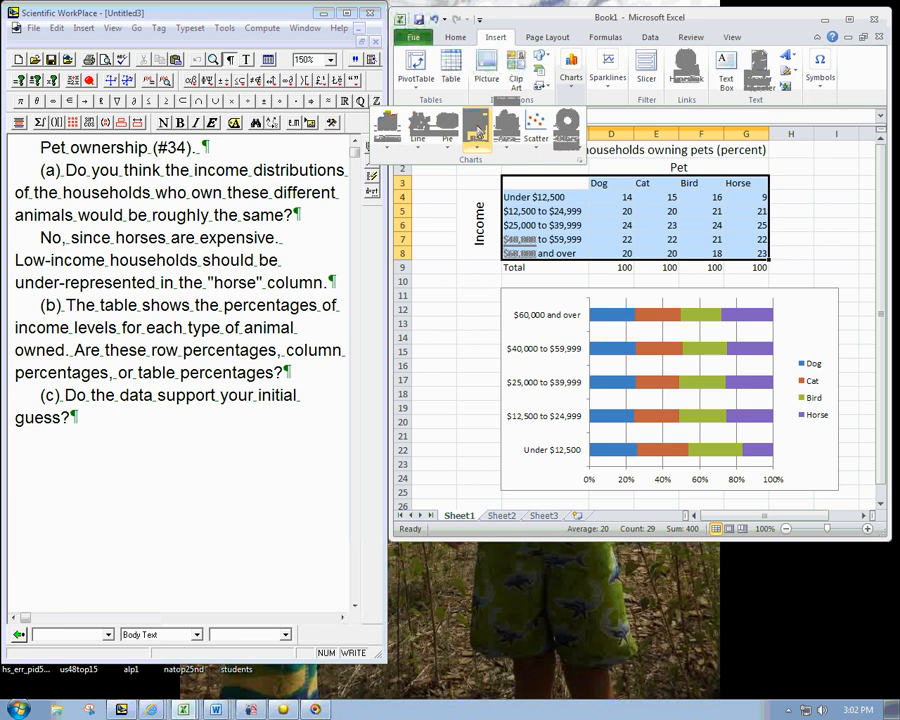
{"action": "left_click", "coordinate": [476, 128]}
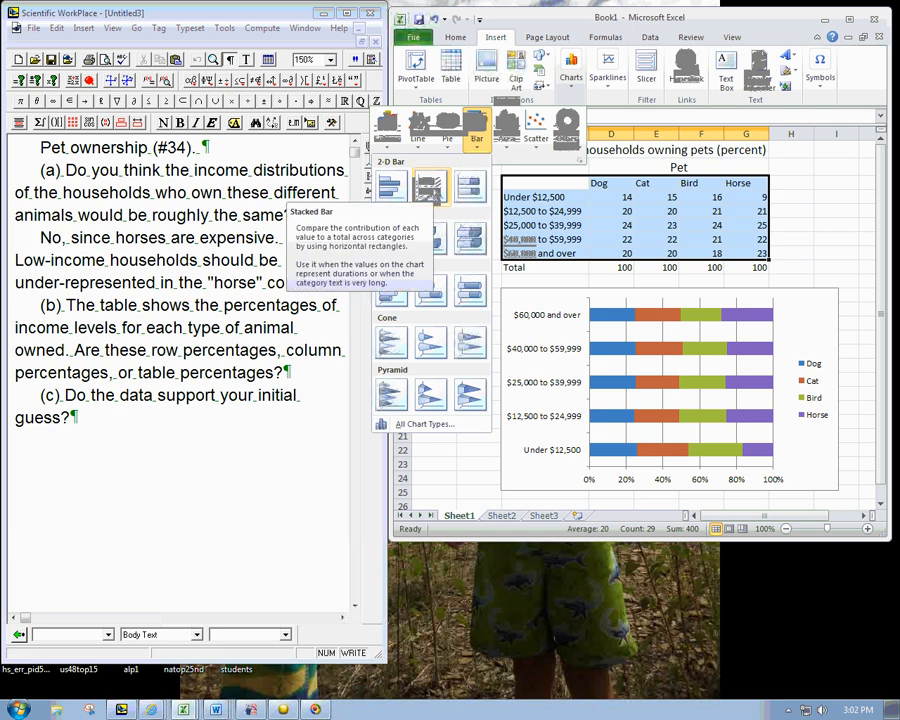
{"action": "mouse_move", "coordinate": [818, 264]}
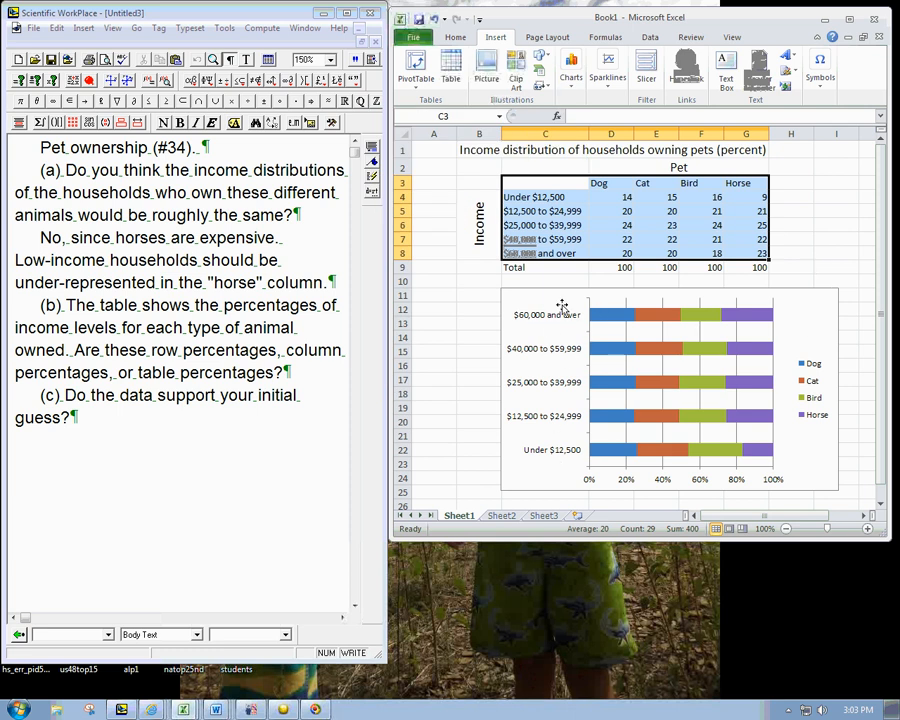
{"action": "mouse_move", "coordinate": [562, 468]}
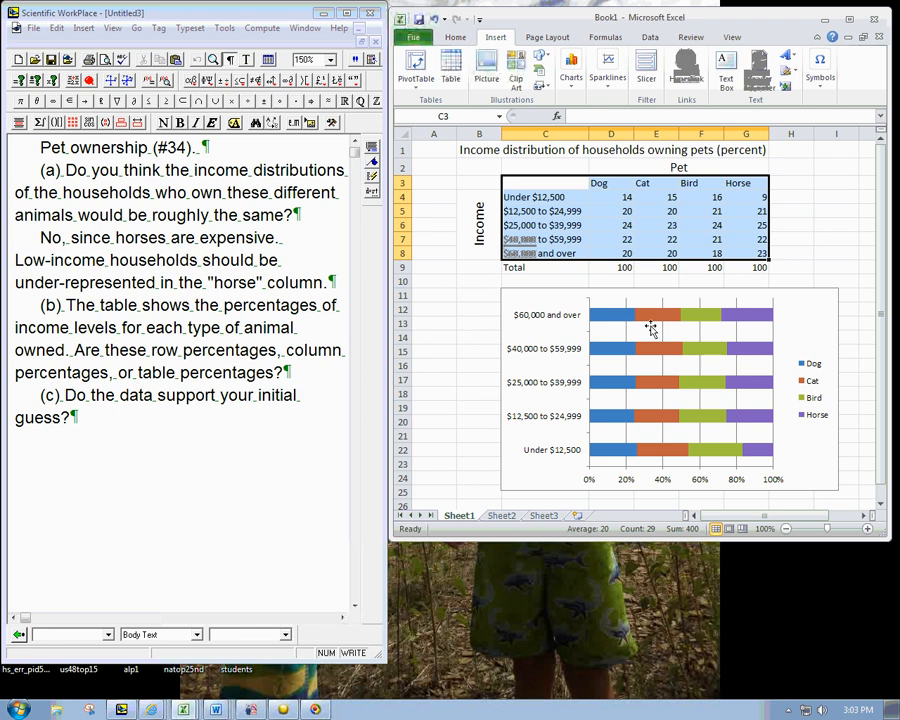
{"action": "mouse_move", "coordinate": [562, 302]}
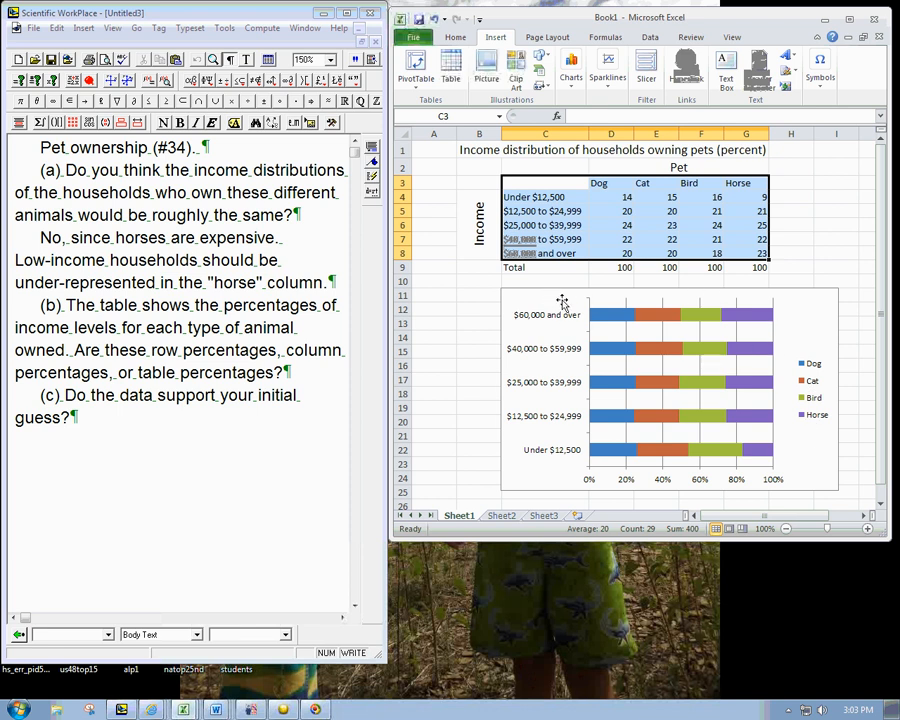
{"action": "mouse_move", "coordinate": [572, 338]}
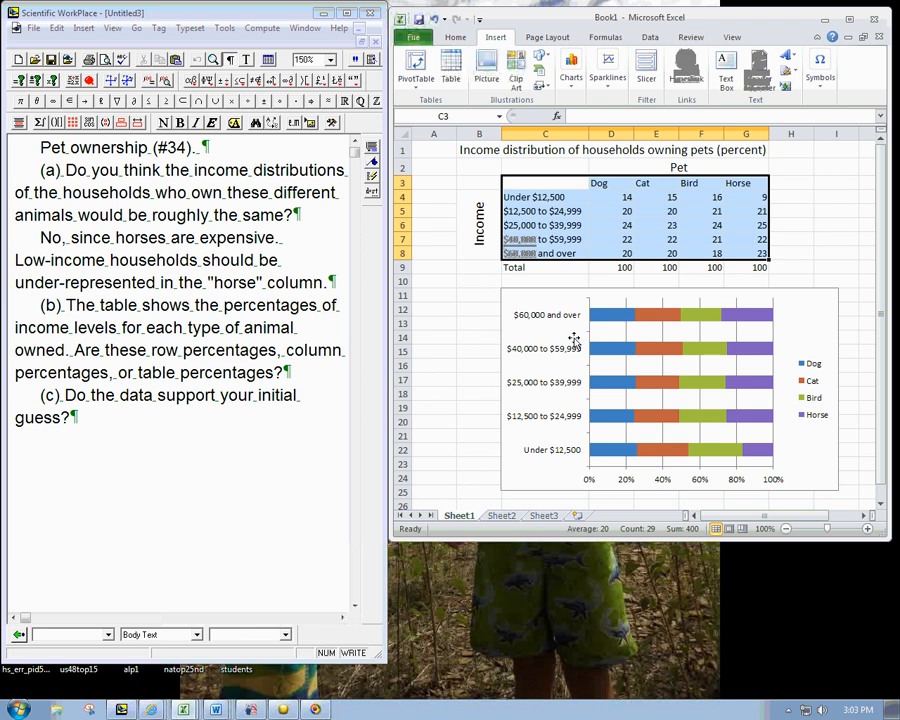
{"action": "mouse_move", "coordinate": [568, 332]}
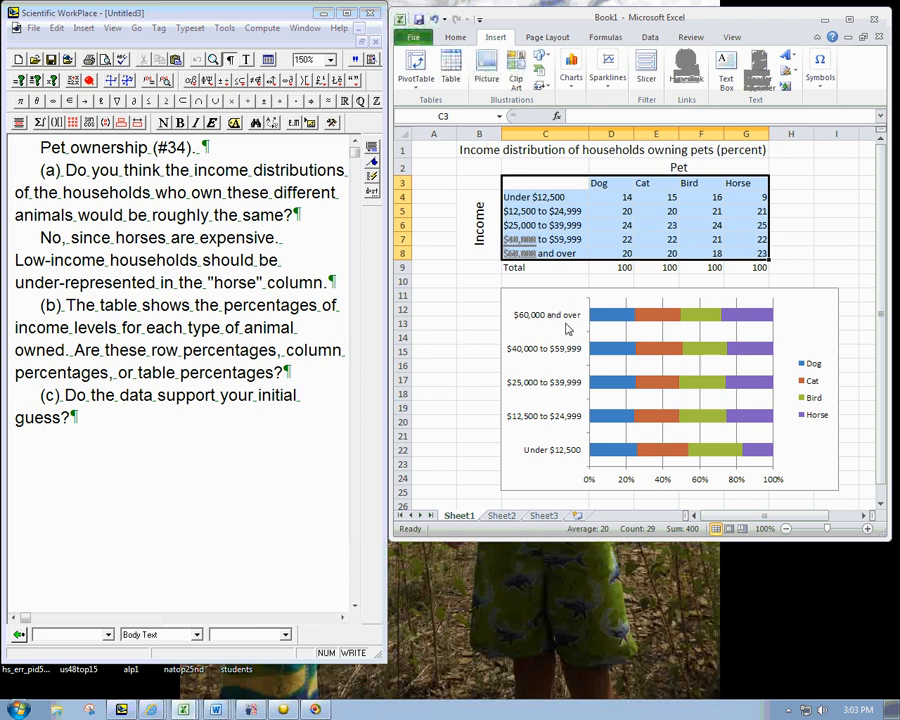
{"action": "mouse_move", "coordinate": [812, 424]}
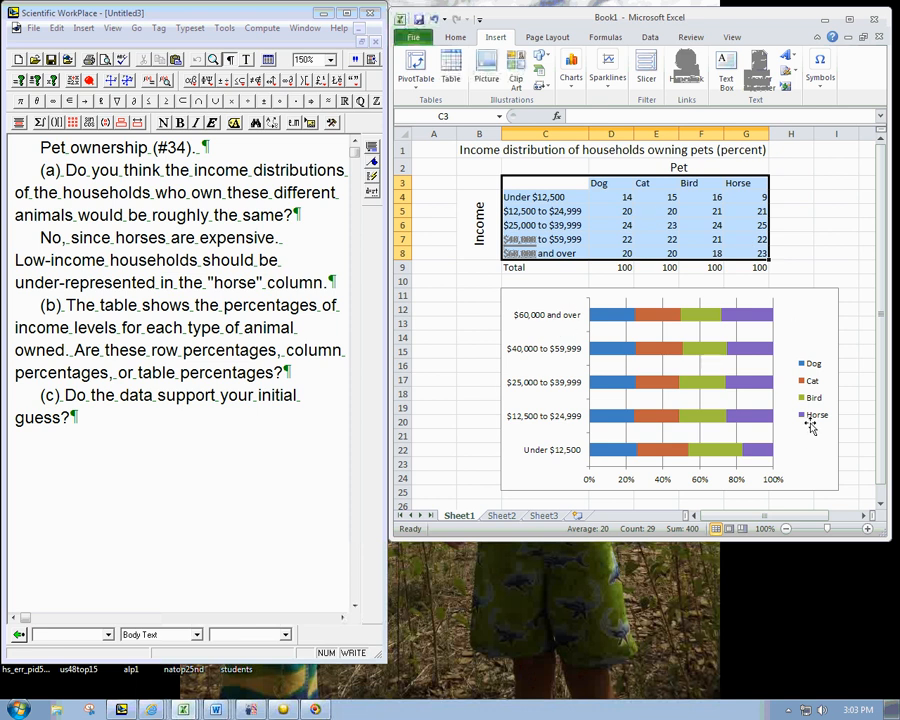
{"action": "mouse_move", "coordinate": [784, 458]}
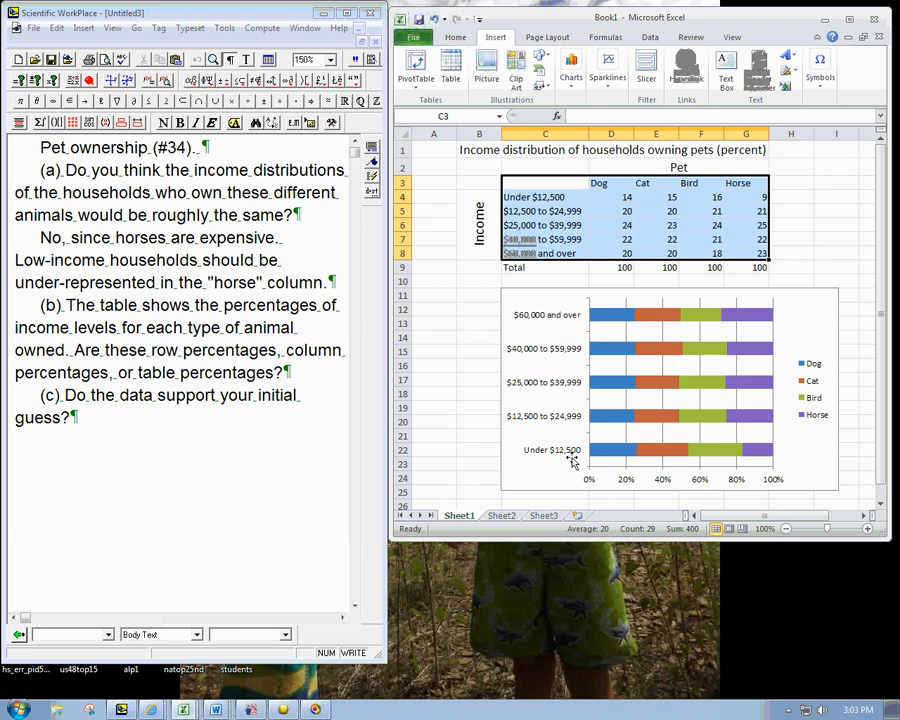
{"action": "mouse_move", "coordinate": [610, 458]}
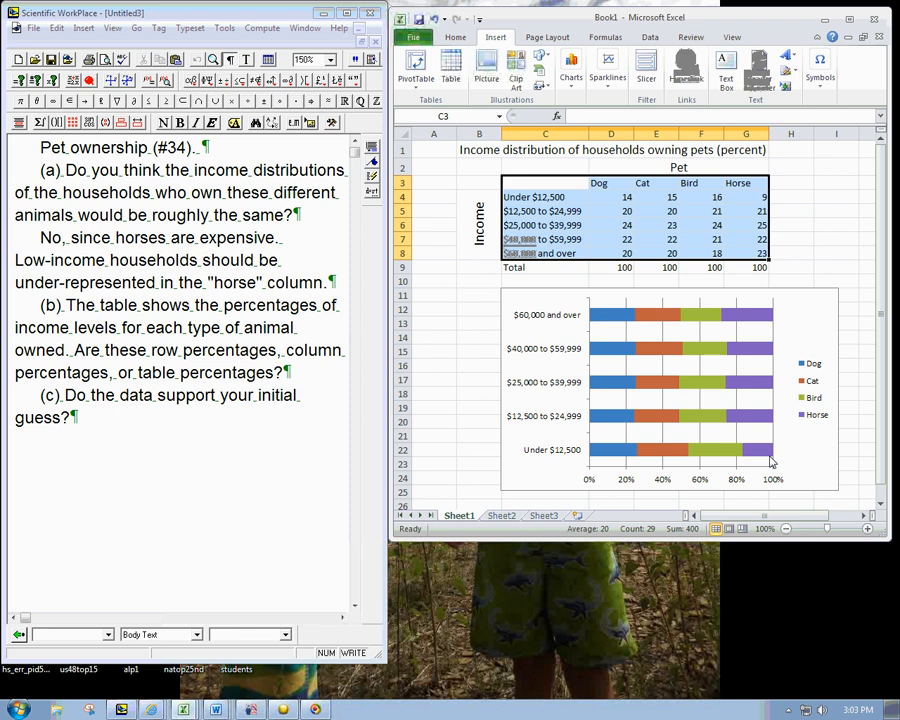
{"action": "mouse_move", "coordinate": [776, 452]}
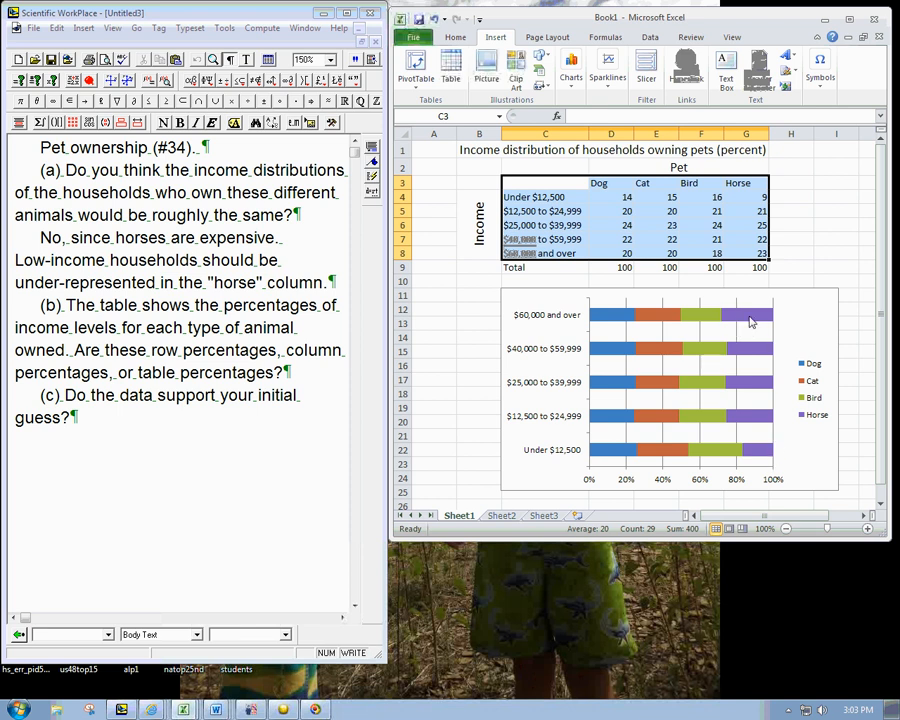
{"action": "mouse_move", "coordinate": [752, 322]}
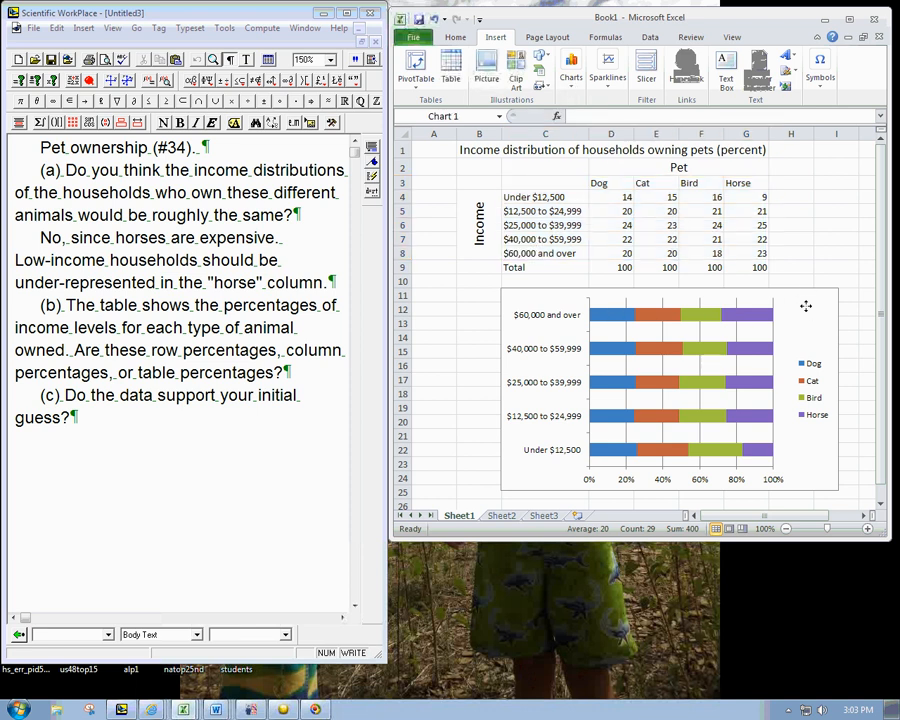
Step: Switch row/column in Select Data so each bar is a pet split by the five income levels
{"action": "right_click", "coordinate": [804, 308]}
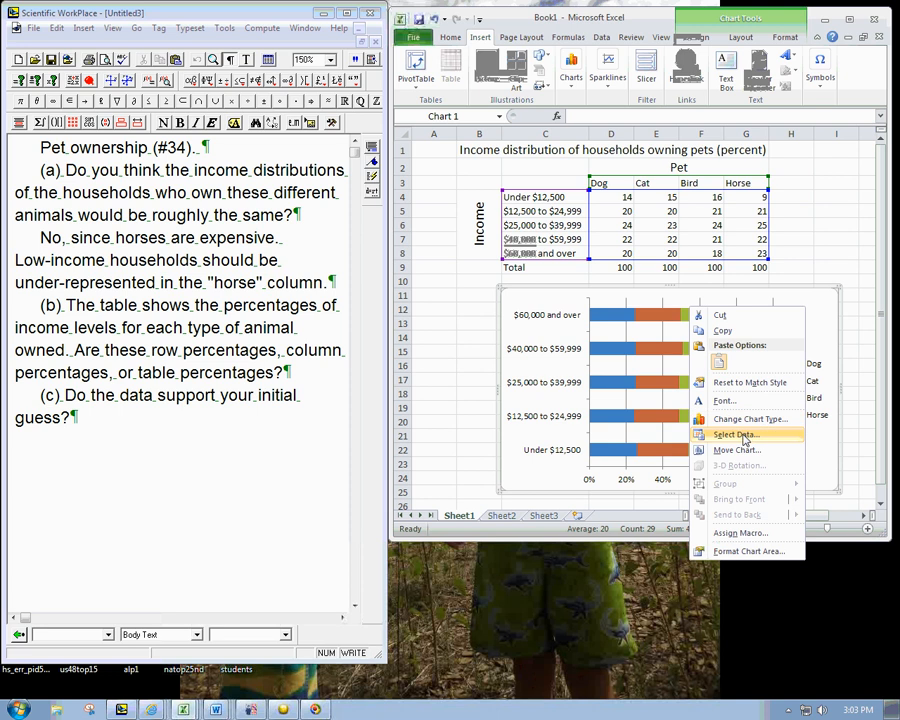
{"action": "left_click", "coordinate": [736, 432]}
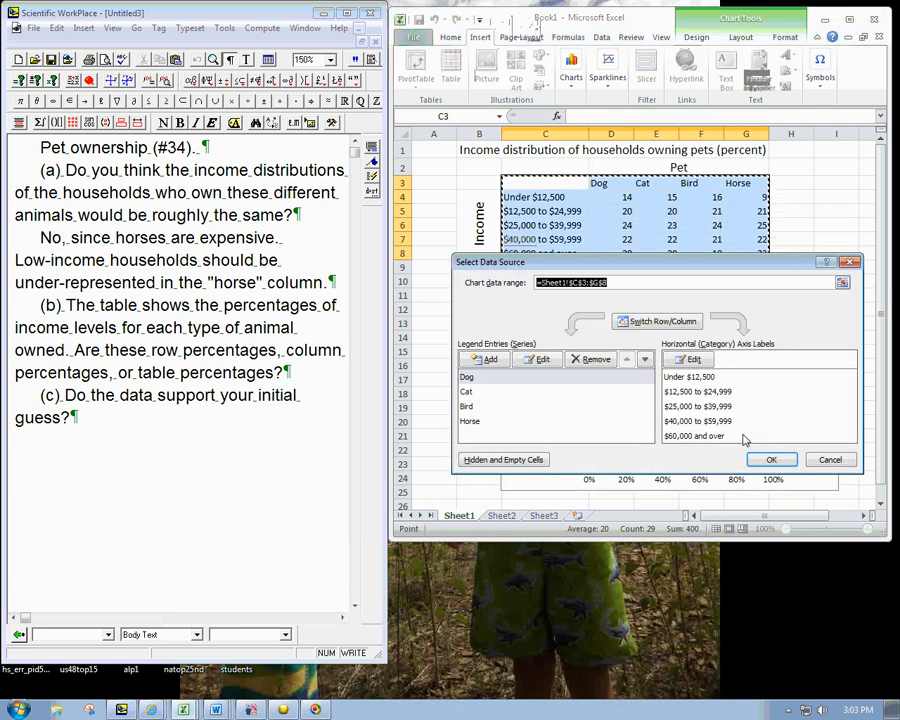
{"action": "left_click", "coordinate": [656, 320]}
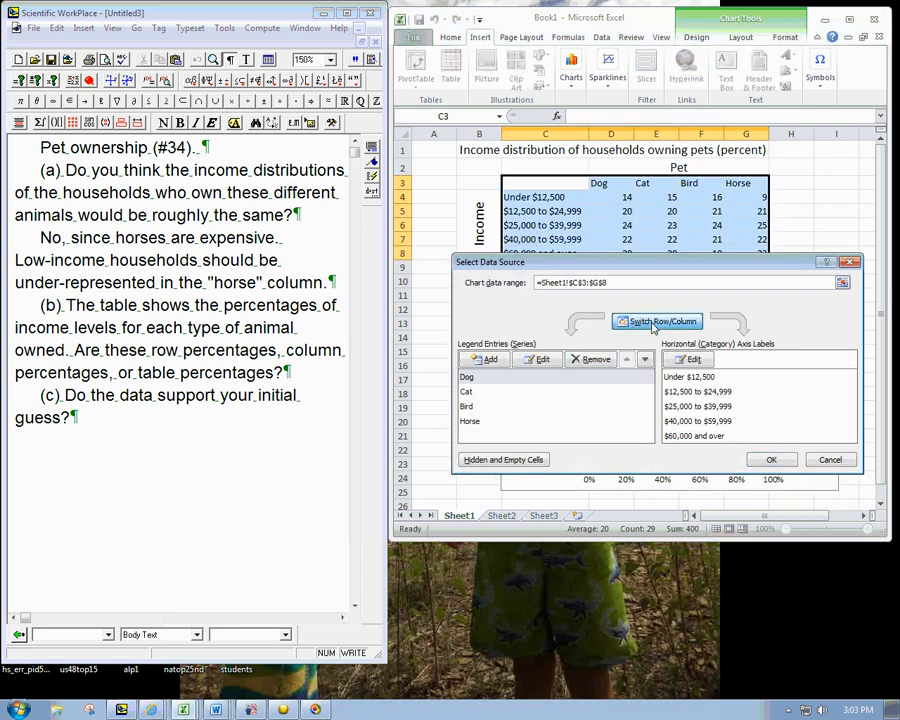
{"action": "left_click", "coordinate": [656, 320]}
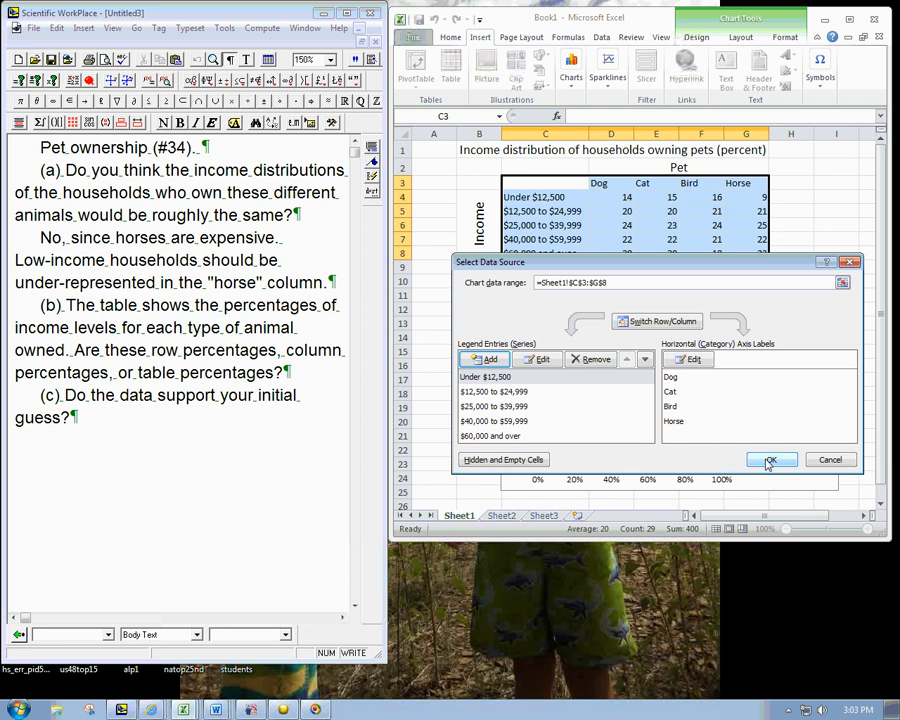
{"action": "left_click", "coordinate": [770, 458]}
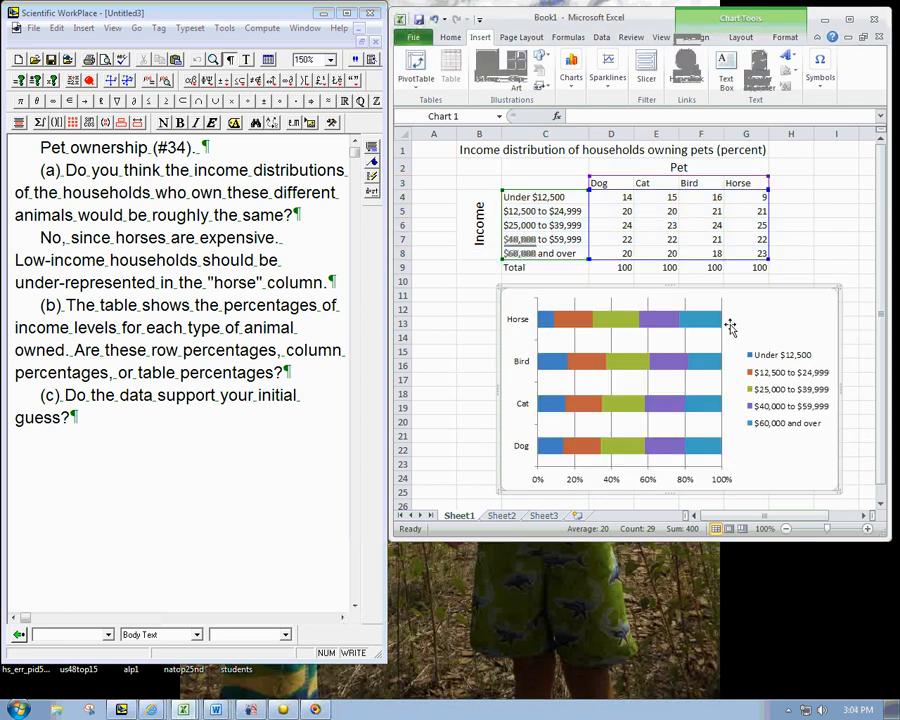
{"action": "mouse_move", "coordinate": [712, 352]}
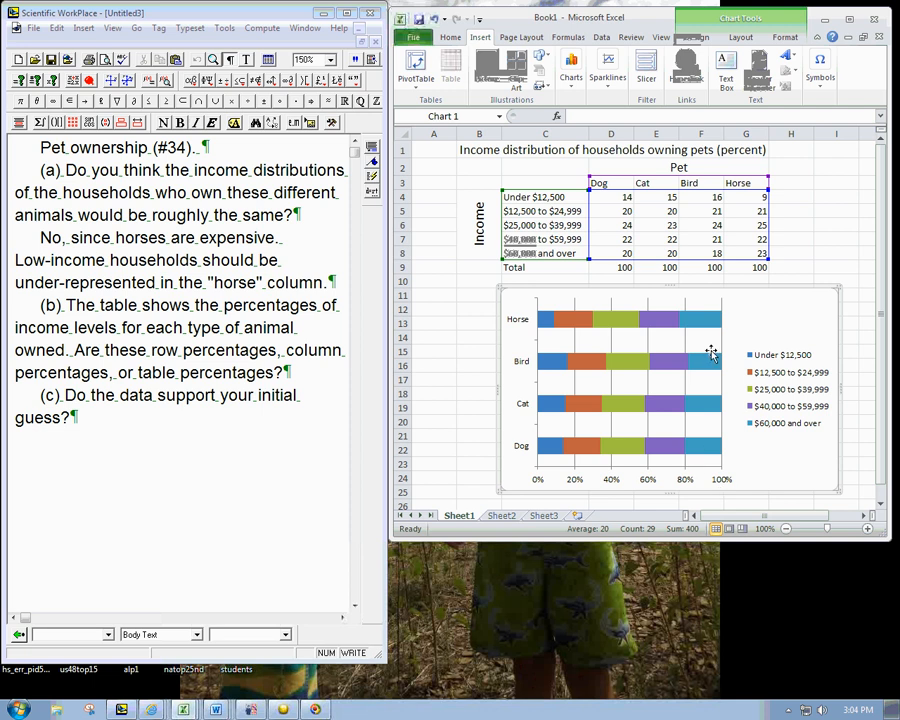
{"action": "mouse_move", "coordinate": [748, 330]}
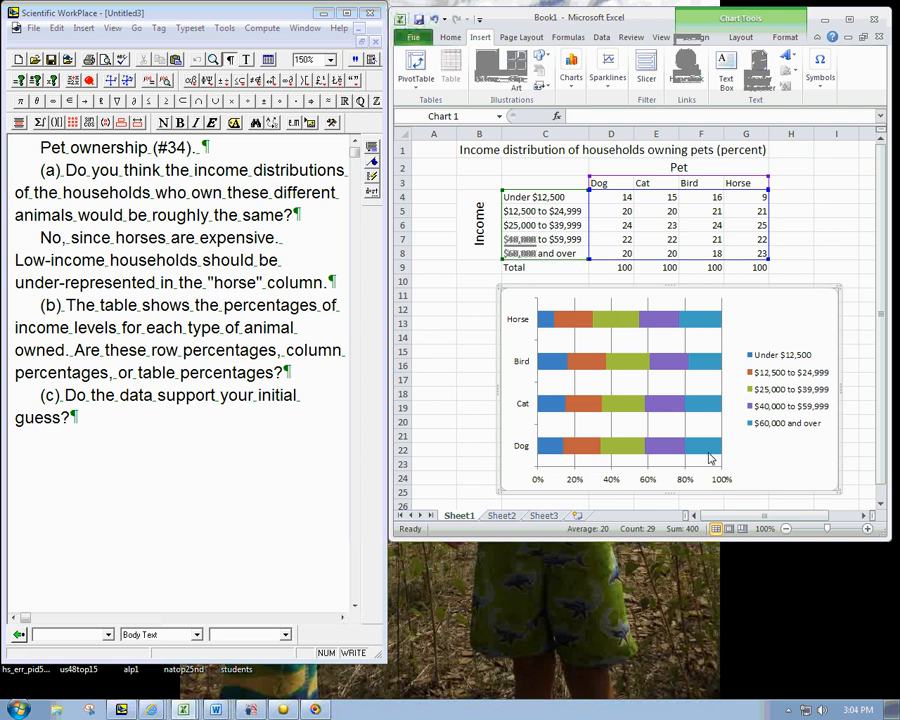
{"action": "mouse_move", "coordinate": [504, 330]}
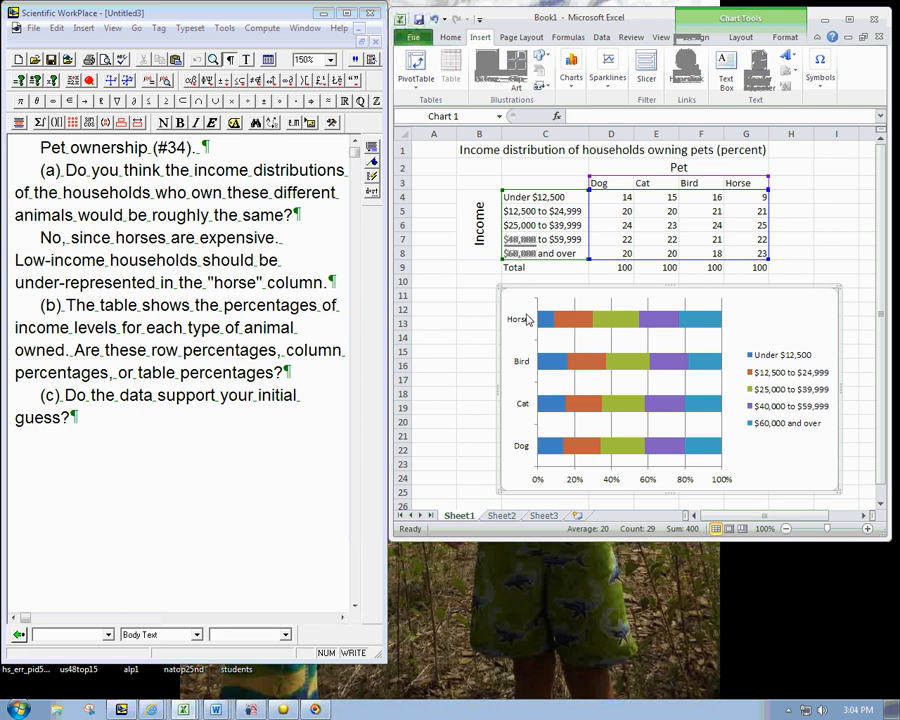
{"action": "mouse_move", "coordinate": [704, 366]}
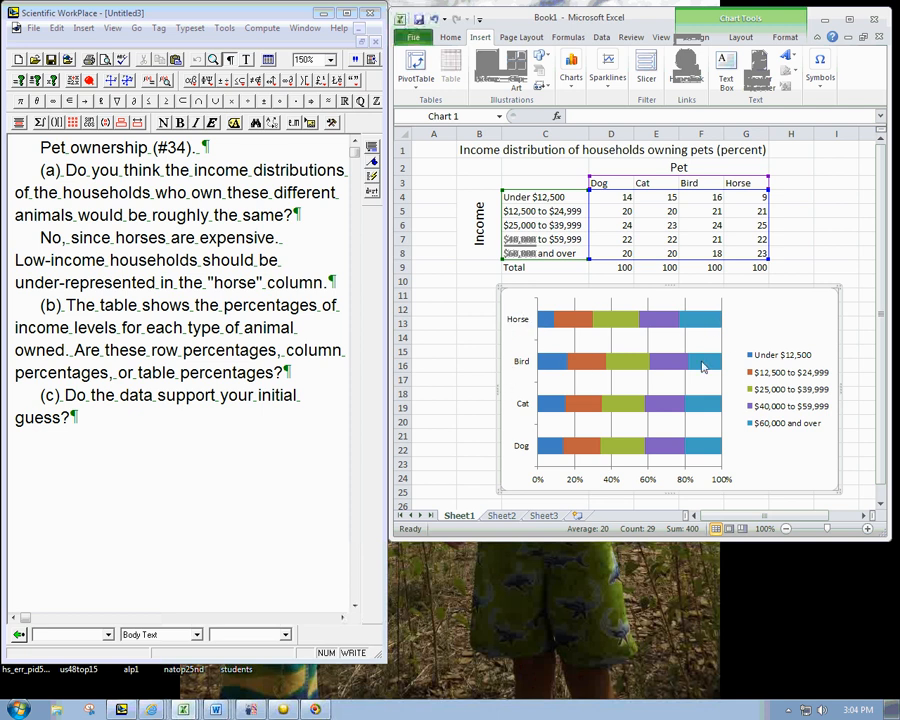
{"action": "mouse_move", "coordinate": [664, 472]}
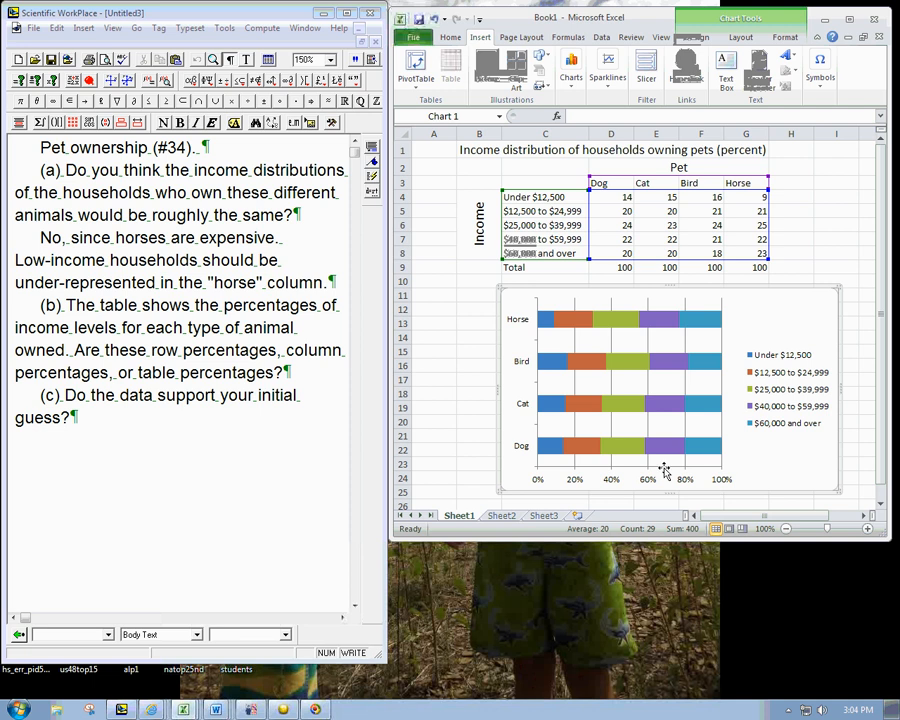
{"action": "mouse_move", "coordinate": [536, 310]}
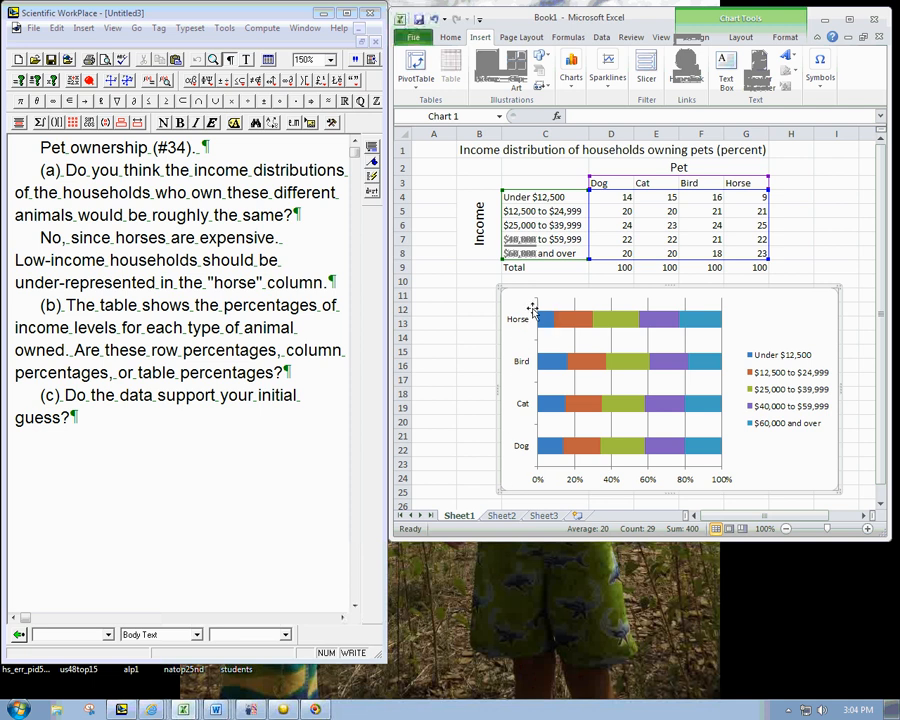
{"action": "mouse_move", "coordinate": [556, 318]}
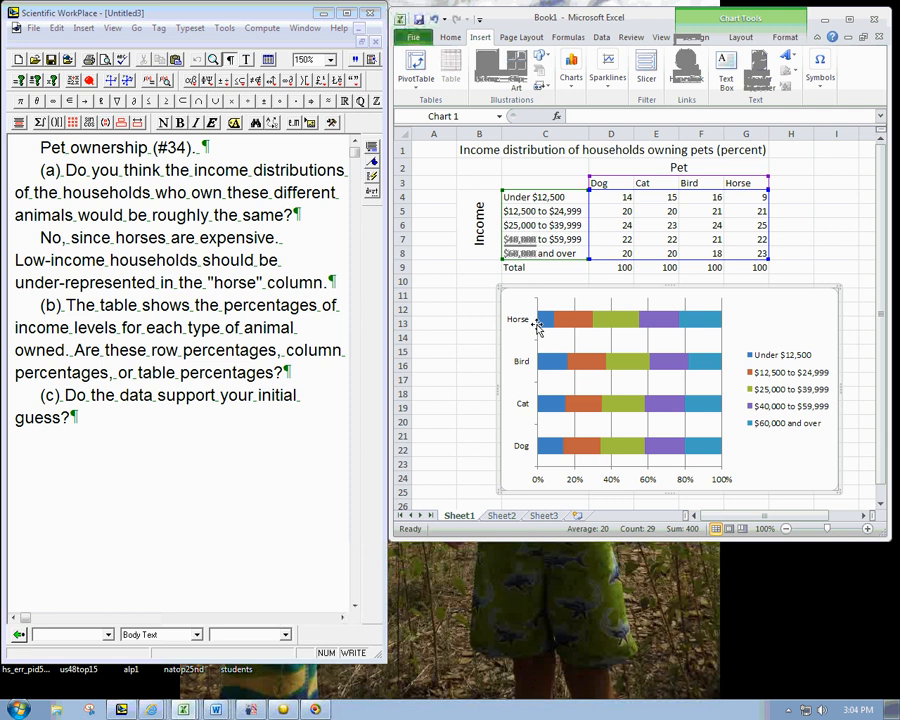
{"action": "mouse_move", "coordinate": [548, 378]}
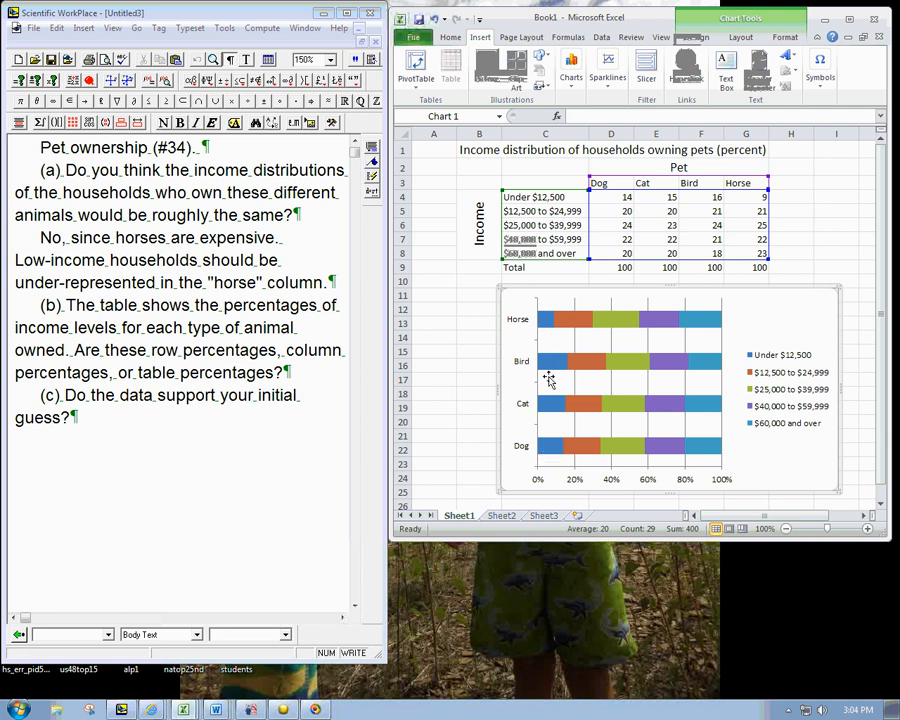
{"action": "mouse_move", "coordinate": [540, 348]}
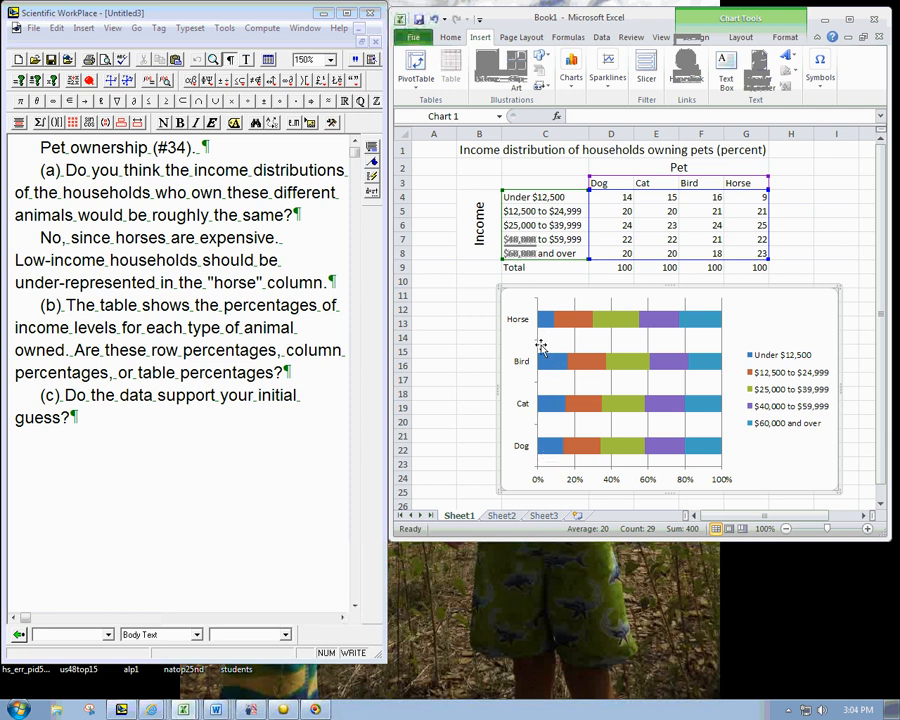
{"action": "mouse_move", "coordinate": [588, 420]}
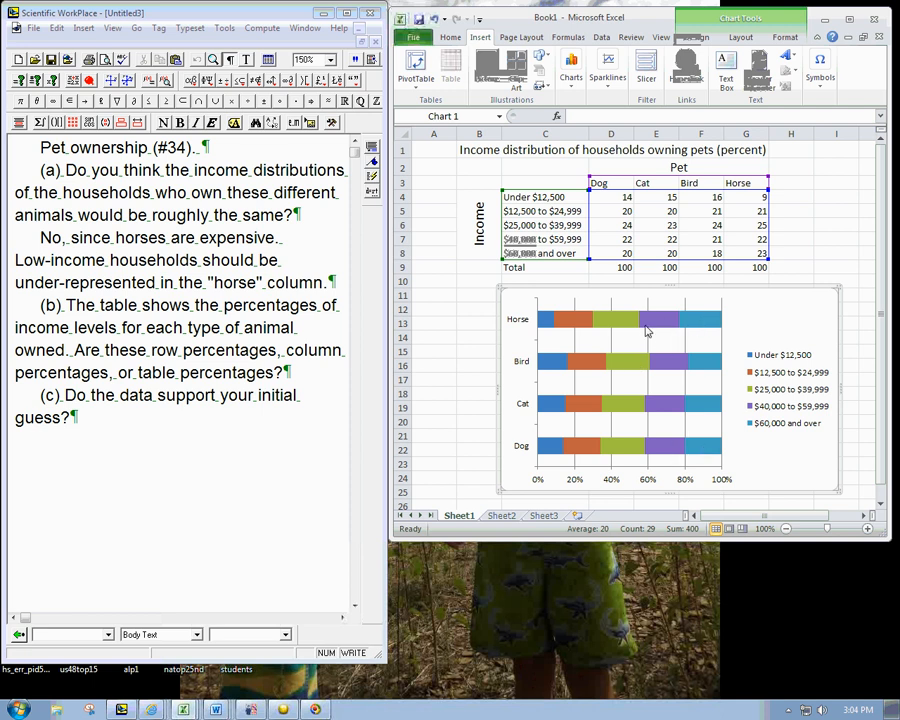
{"action": "mouse_move", "coordinate": [588, 332]}
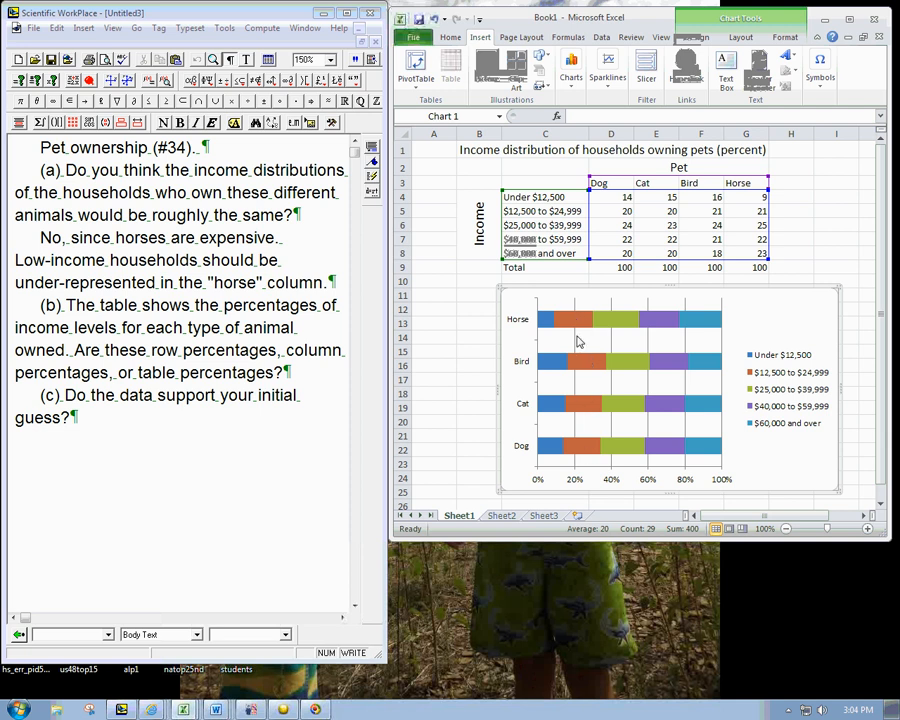
{"action": "mouse_move", "coordinate": [560, 332]}
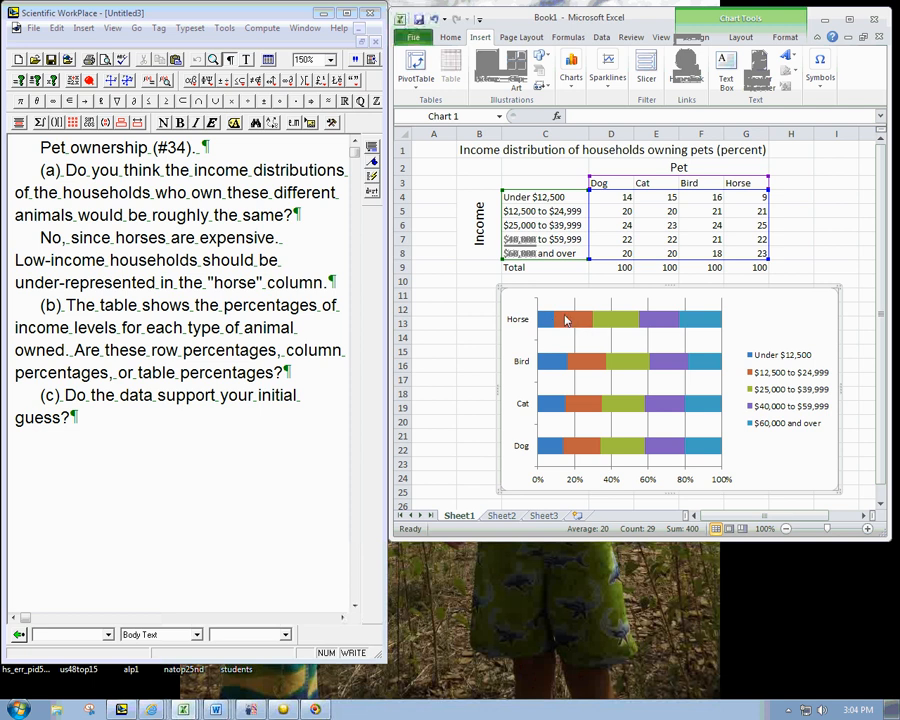
{"action": "mouse_move", "coordinate": [548, 332]}
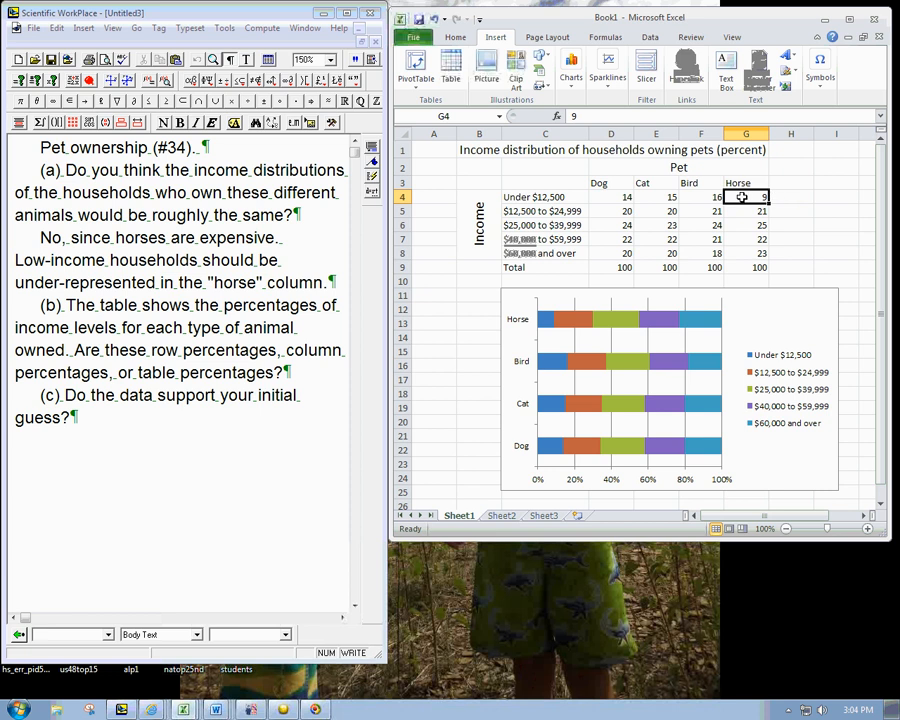
{"action": "mouse_move", "coordinate": [650, 212]}
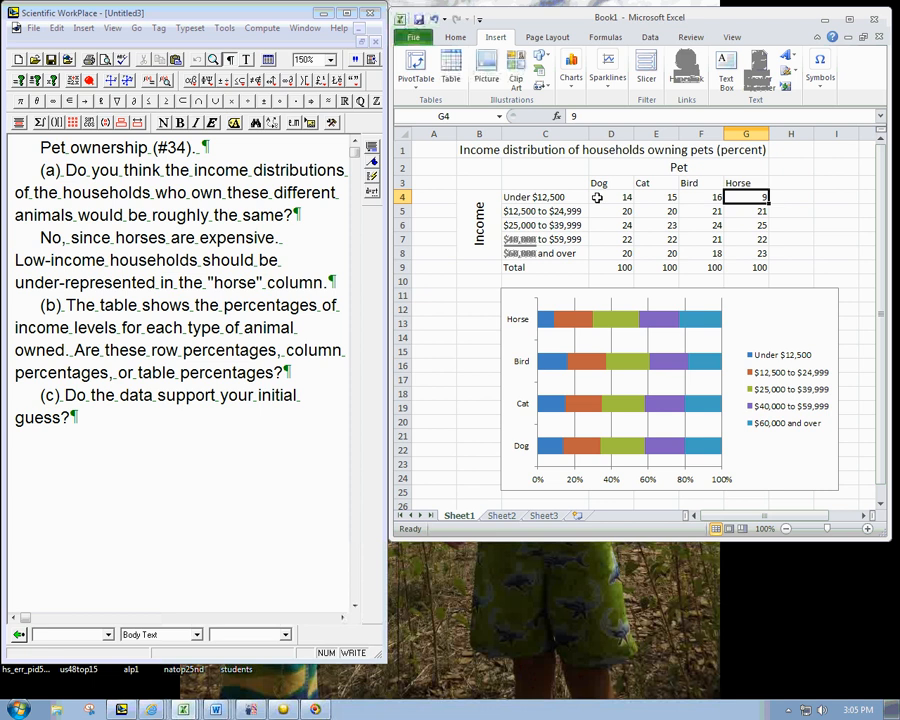
{"action": "mouse_move", "coordinate": [740, 368]}
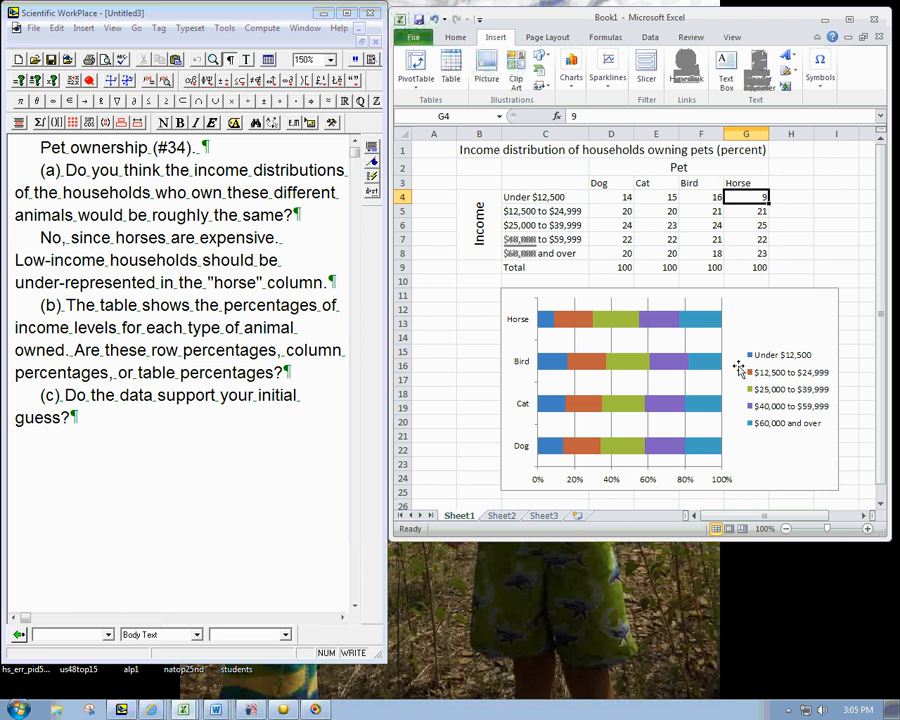
{"action": "mouse_move", "coordinate": [724, 412]}
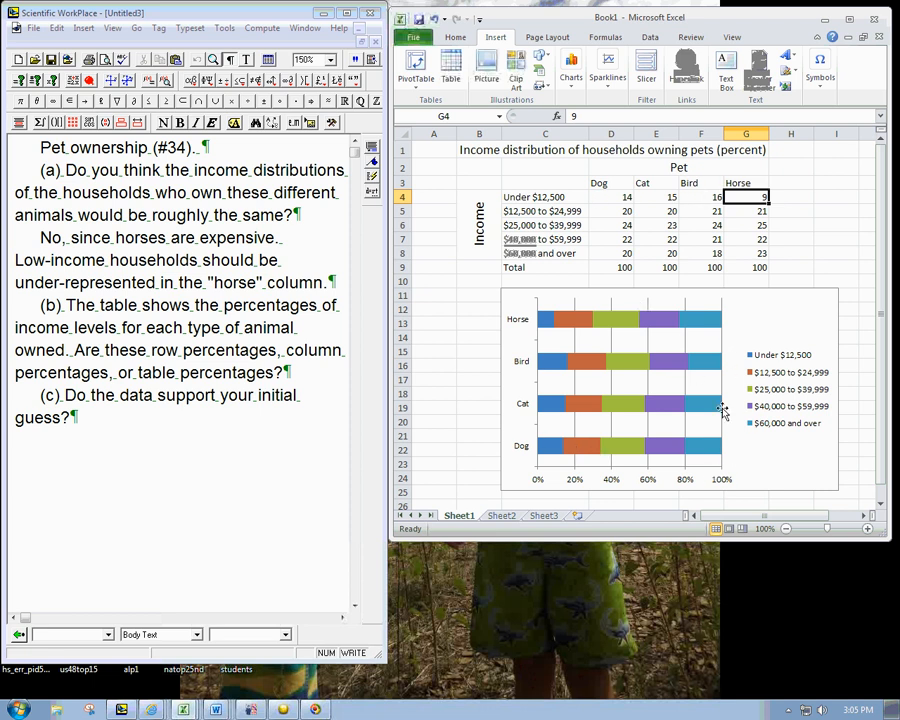
{"action": "mouse_move", "coordinate": [730, 442]}
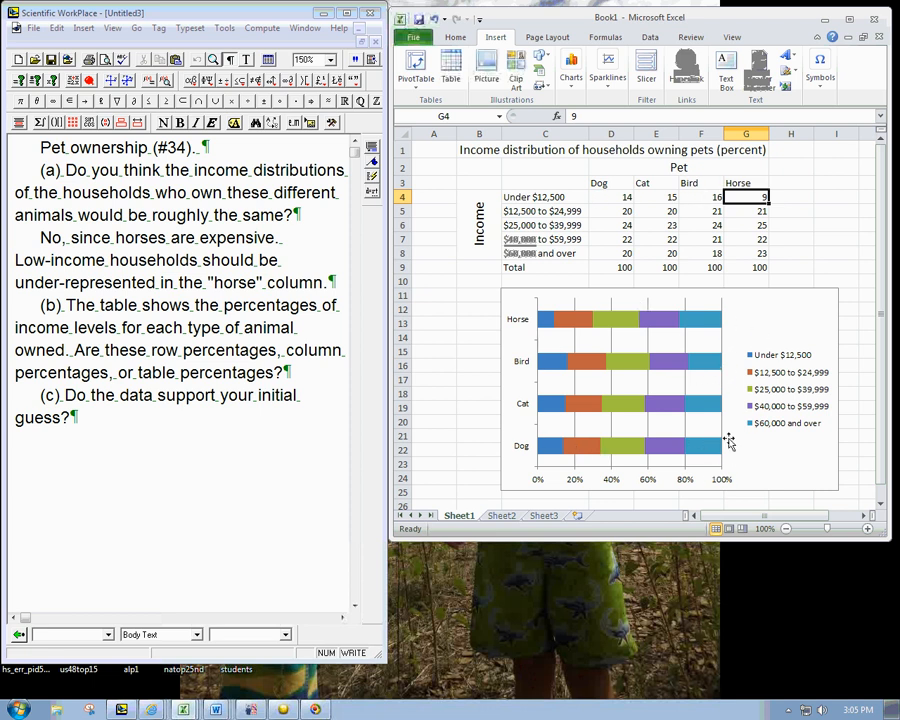
{"action": "mouse_move", "coordinate": [736, 320]}
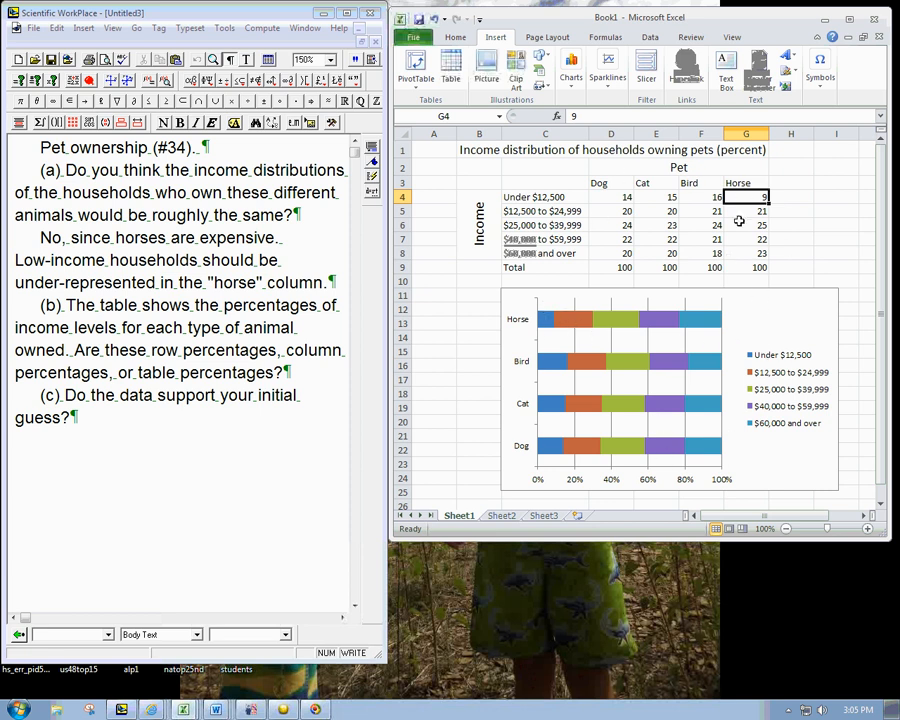
{"action": "mouse_move", "coordinate": [682, 456]}
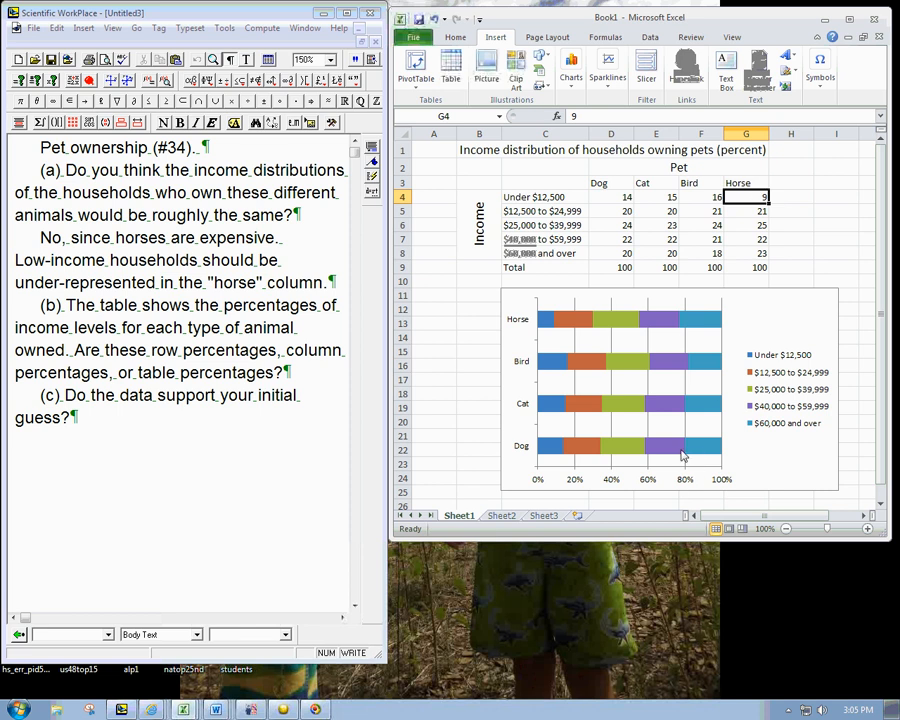
{"action": "mouse_move", "coordinate": [736, 364]}
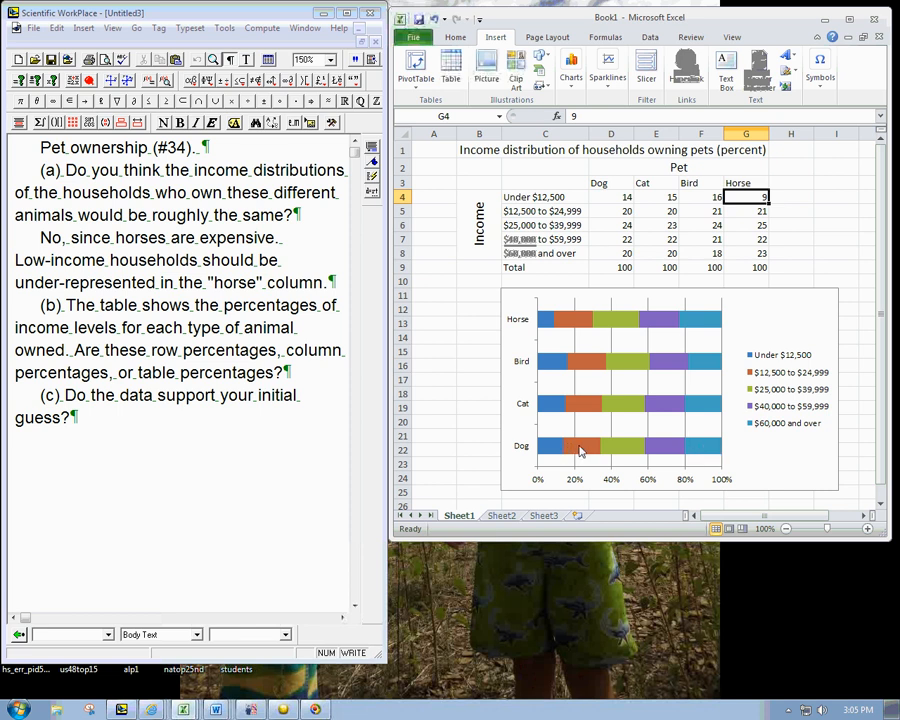
{"action": "mouse_move", "coordinate": [588, 448]}
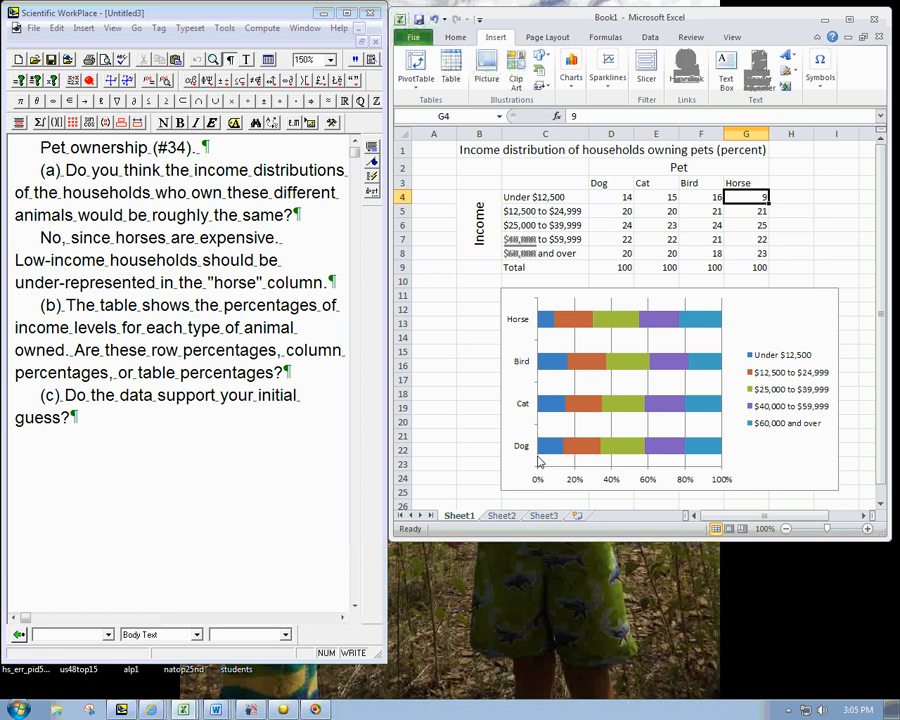
{"action": "mouse_move", "coordinate": [612, 198]}
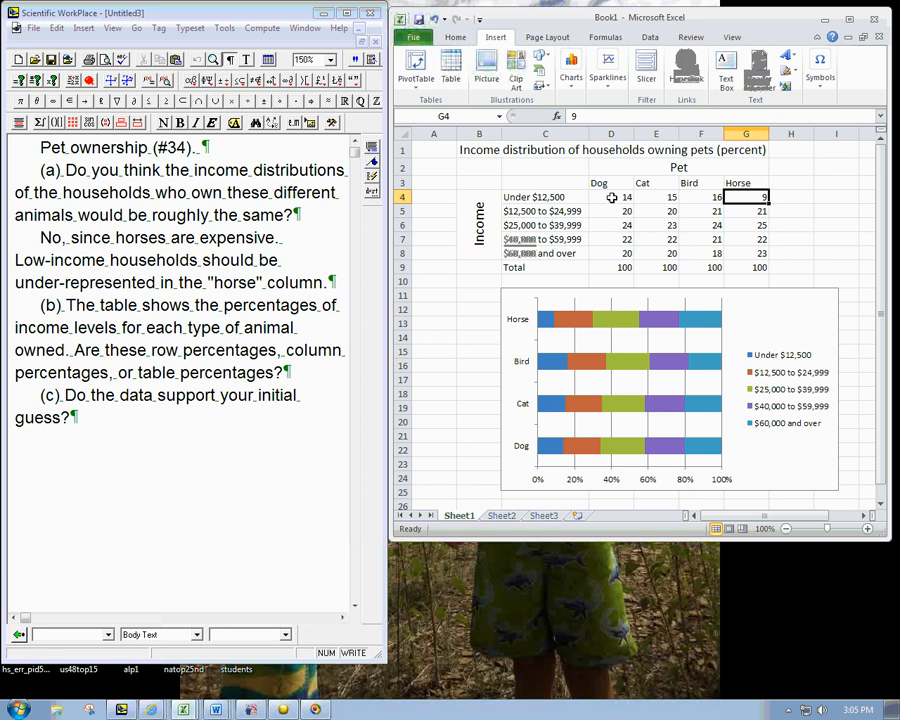
{"action": "mouse_move", "coordinate": [684, 328]}
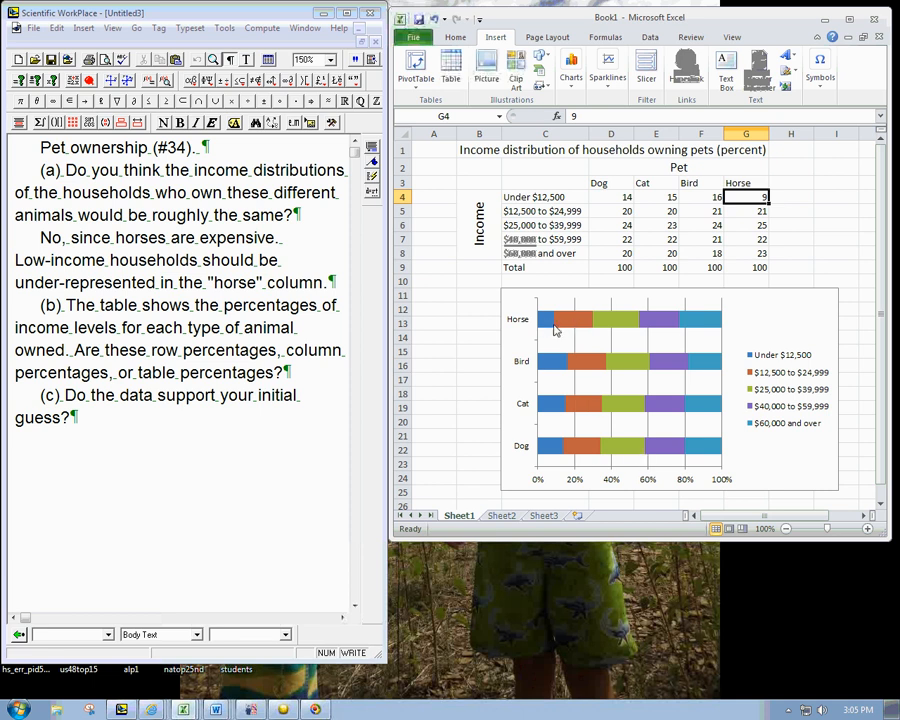
{"action": "mouse_move", "coordinate": [572, 322]}
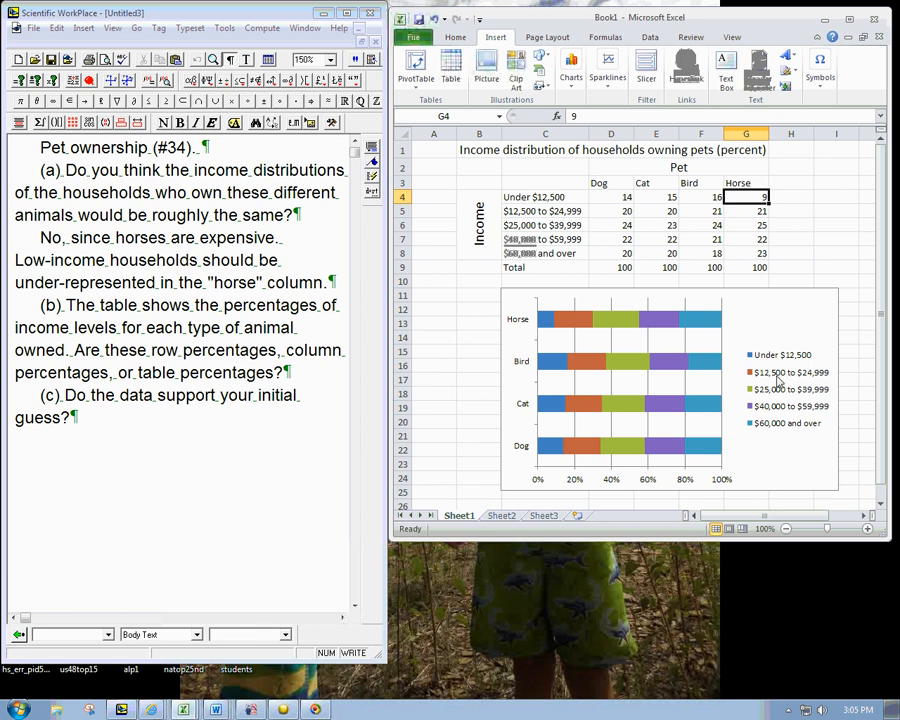
{"action": "mouse_move", "coordinate": [780, 382]}
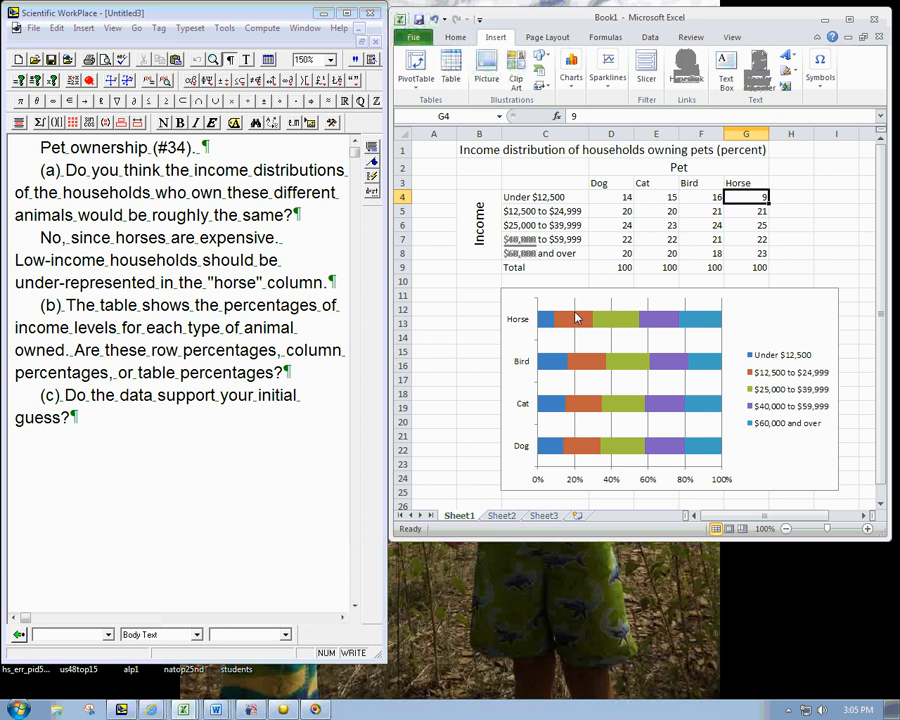
{"action": "mouse_move", "coordinate": [558, 328]}
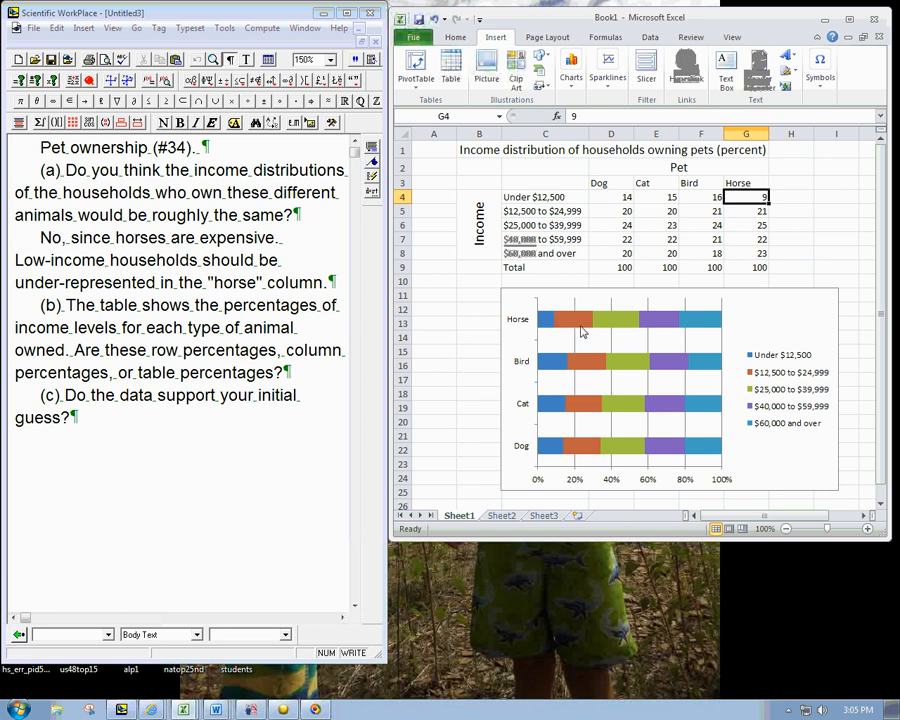
{"action": "mouse_move", "coordinate": [586, 338]}
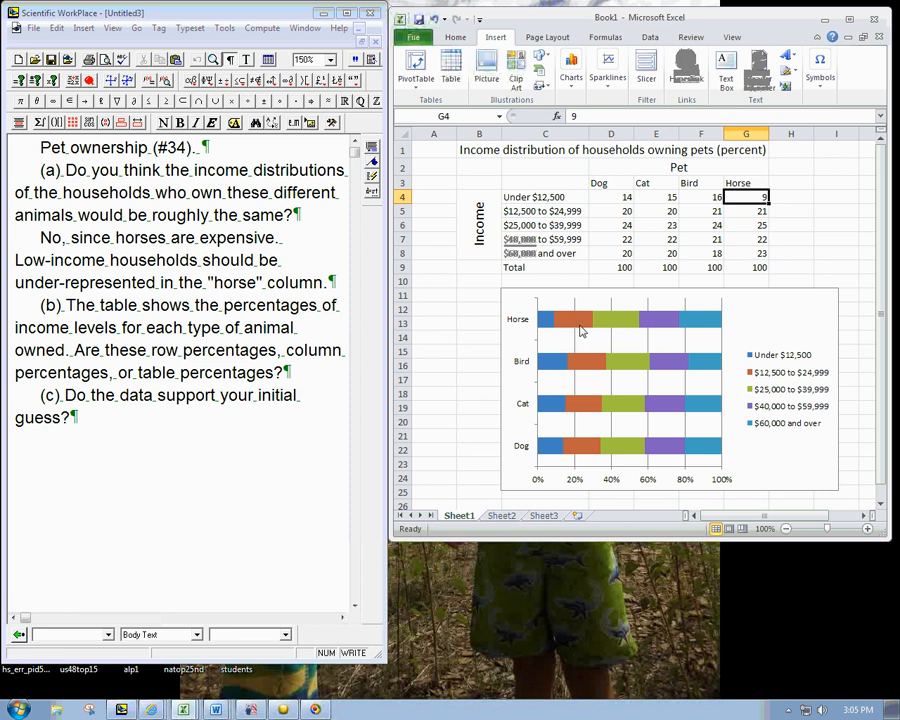
{"action": "mouse_move", "coordinate": [540, 348]}
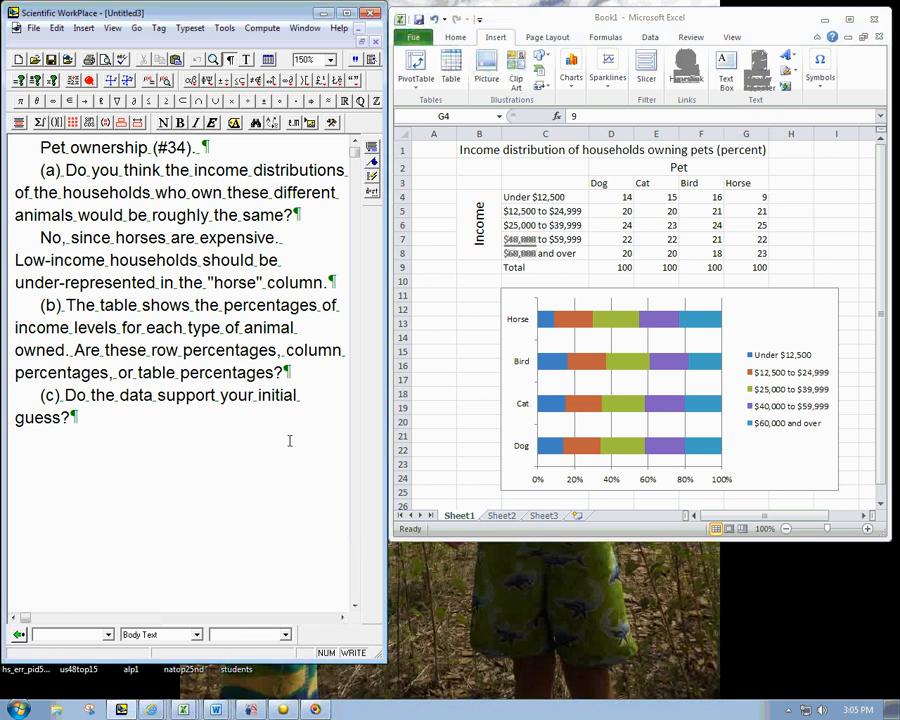
{"action": "type", "text": "Yes"}
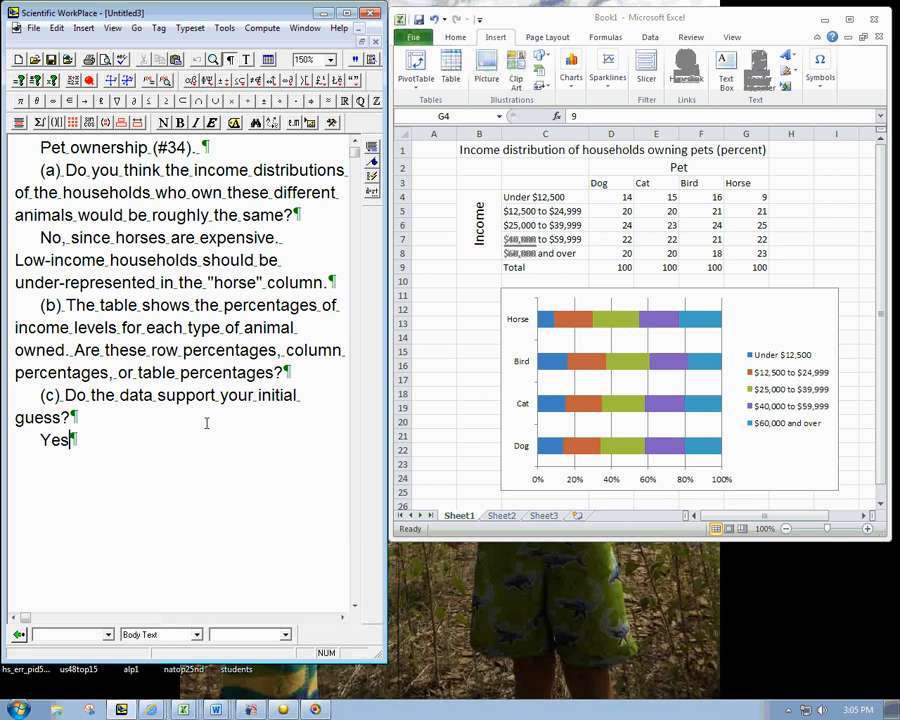
{"action": "type", "text": "ak"}
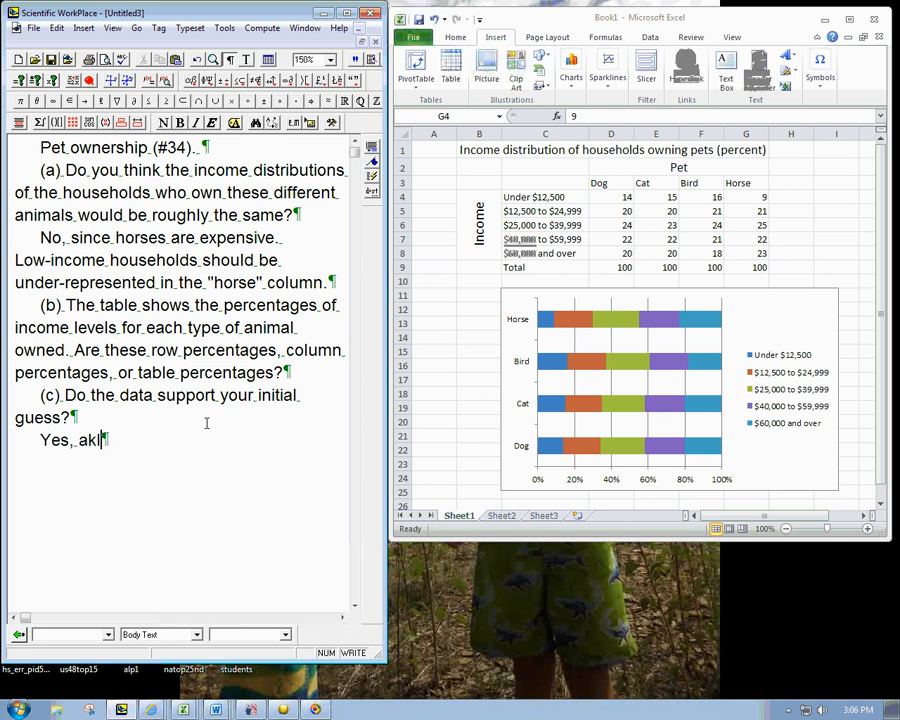
{"action": "type", "text": "lthough I would have guessed"}
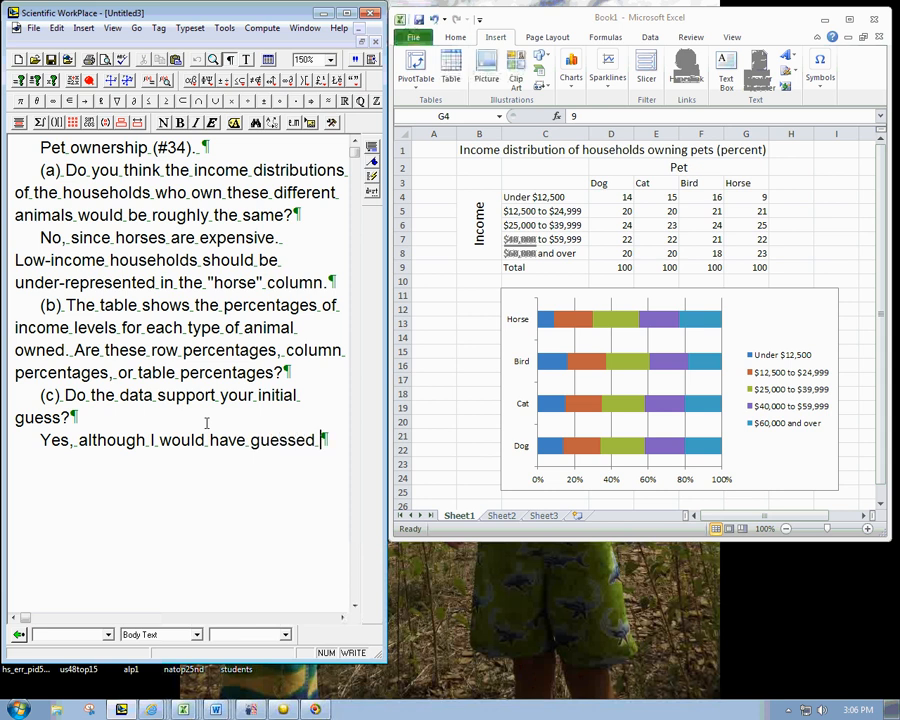
{"action": "type", "text": "fewer."}
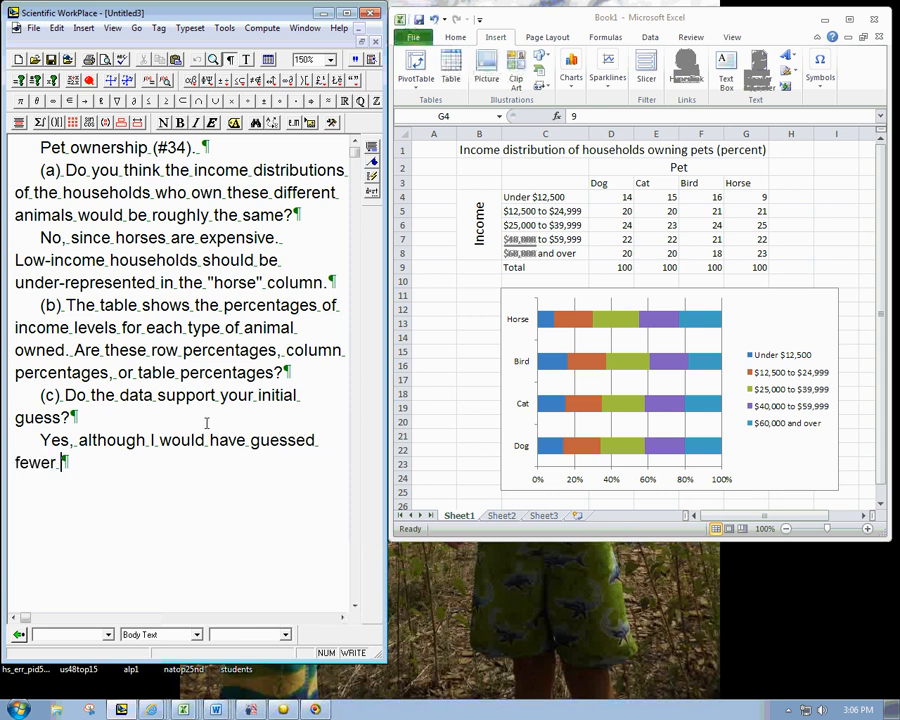
{"action": "type", "text": "12500"}
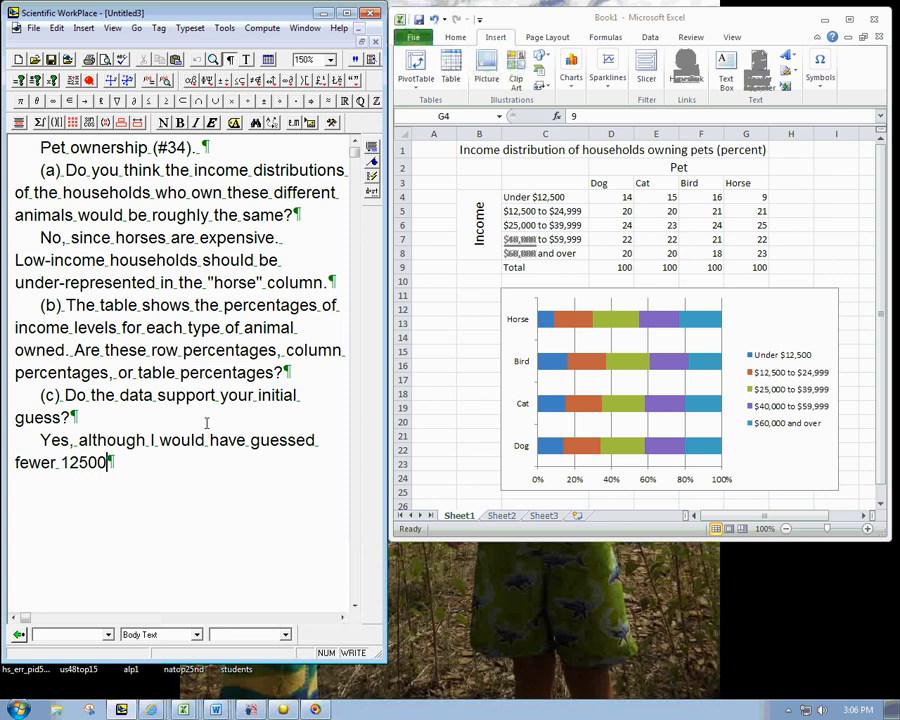
{"action": "type", "text": "-25000"}
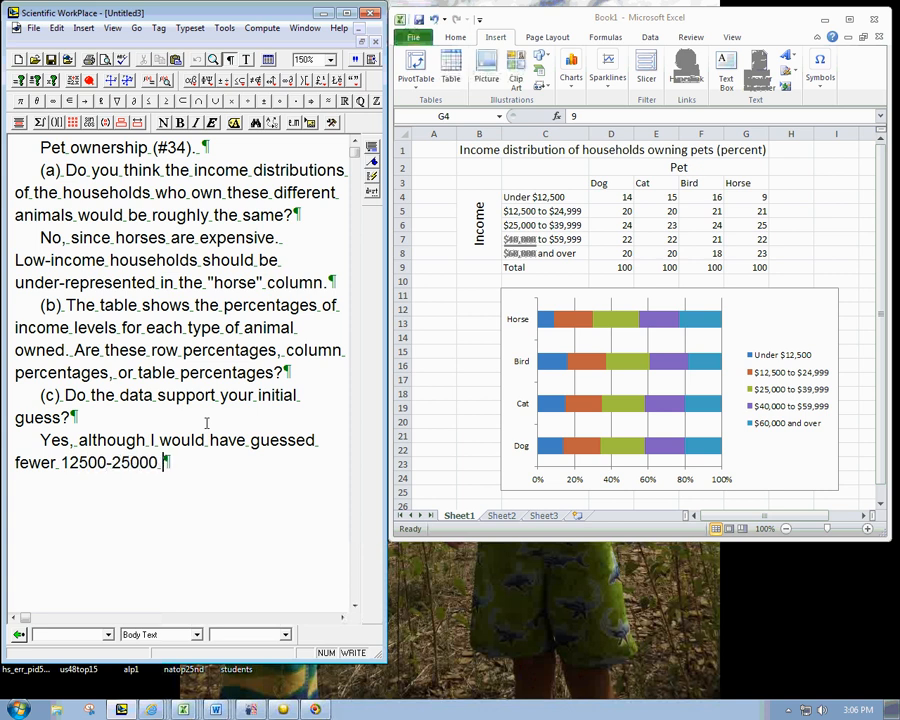
{"action": "type", "text": "range havin"}
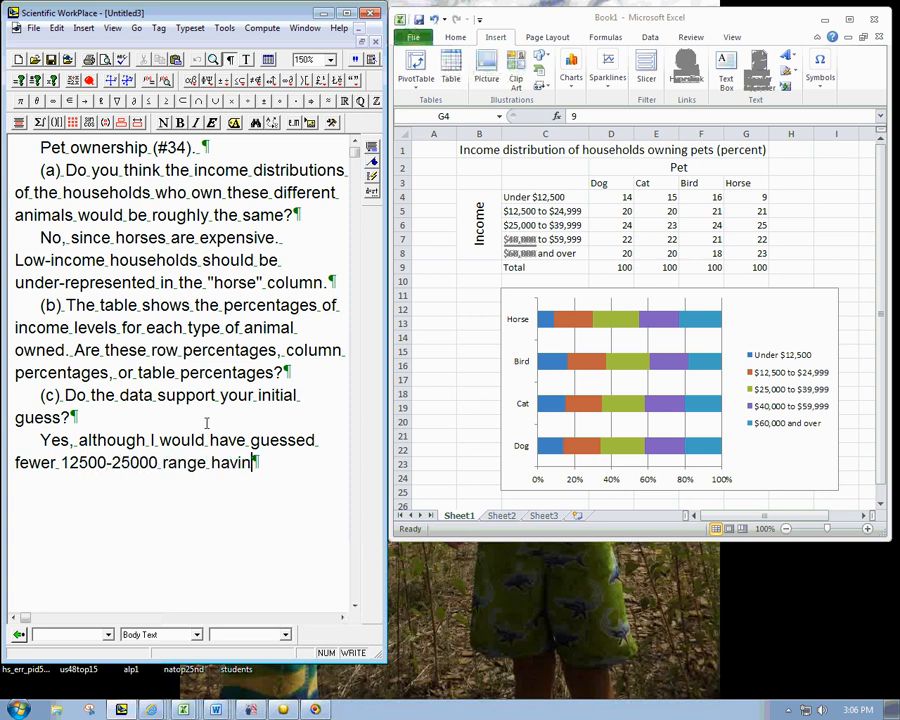